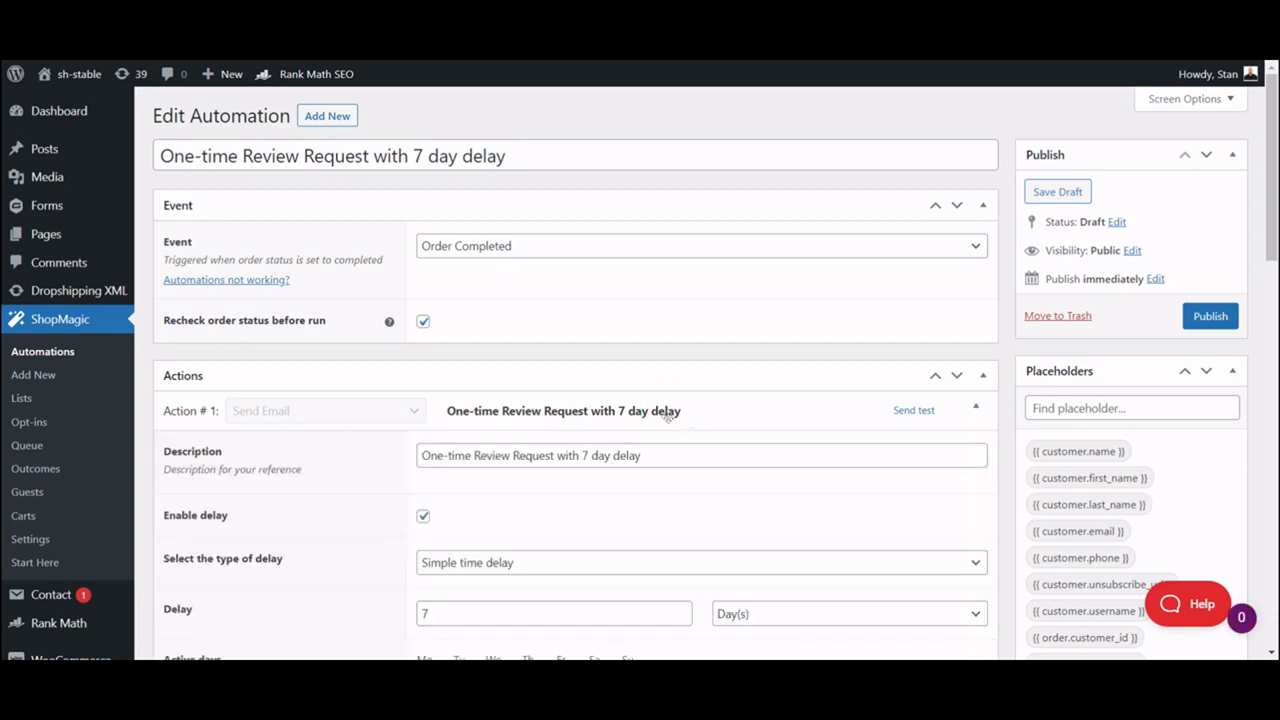
mouse_move(668, 417)
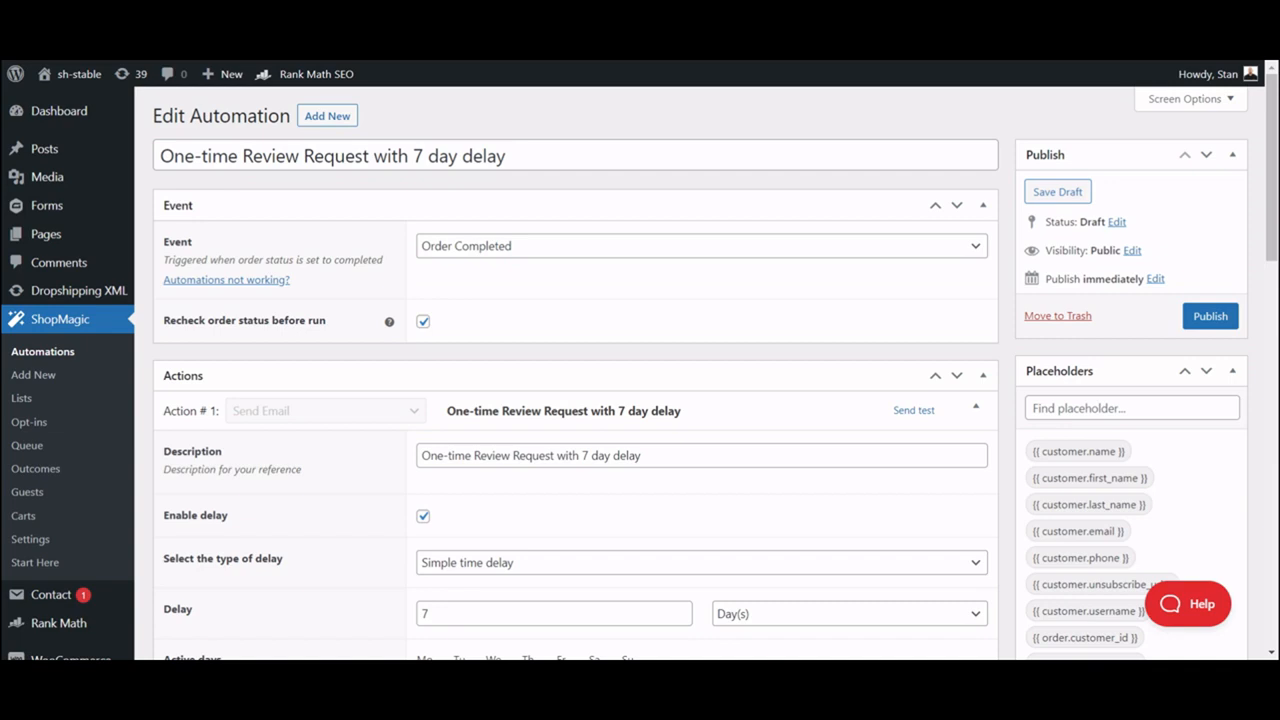
mouse_move(637, 361)
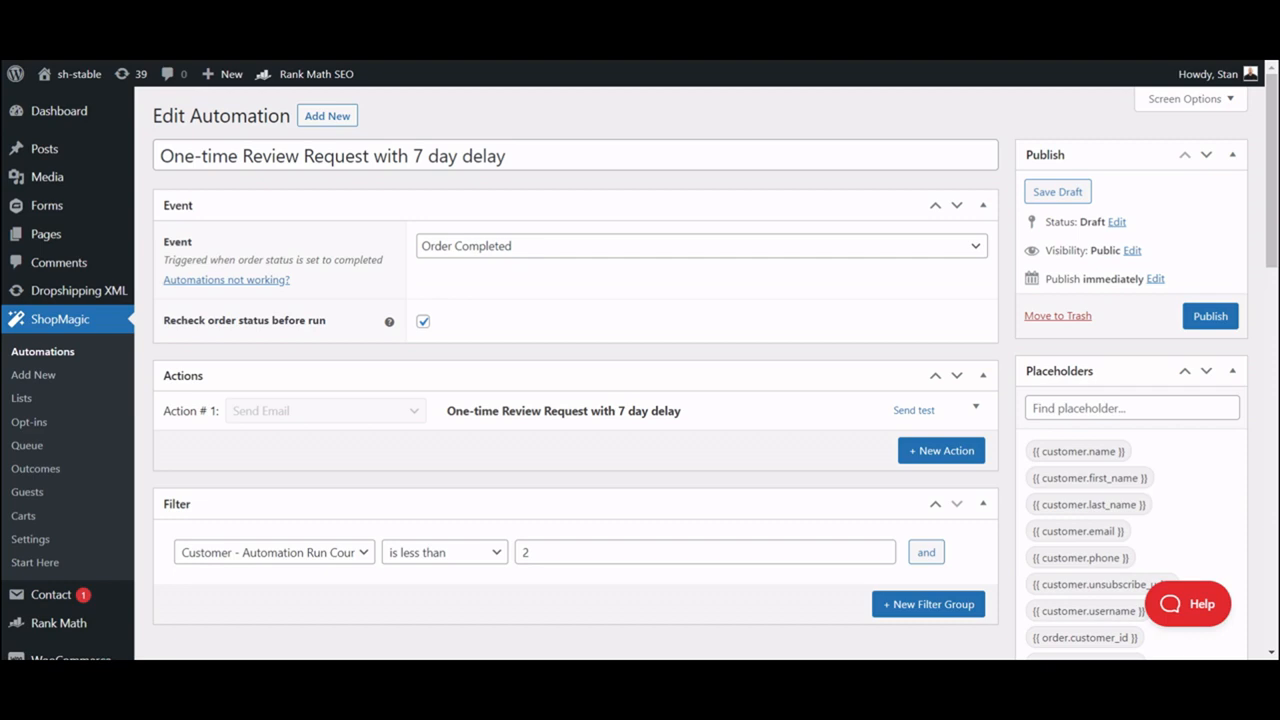
mouse_move(79, 290)
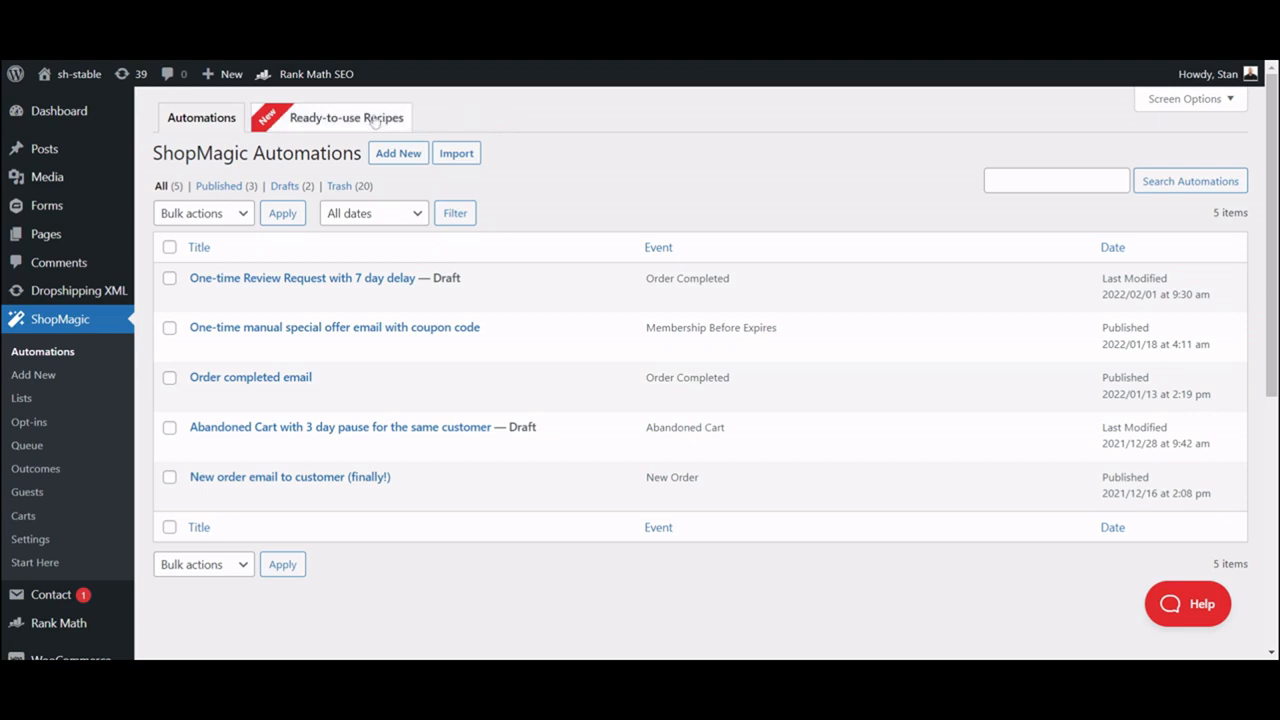
Browse the Ready-to-use Recipes list, including the one-time review request with 7-day delay
left_click(346, 117)
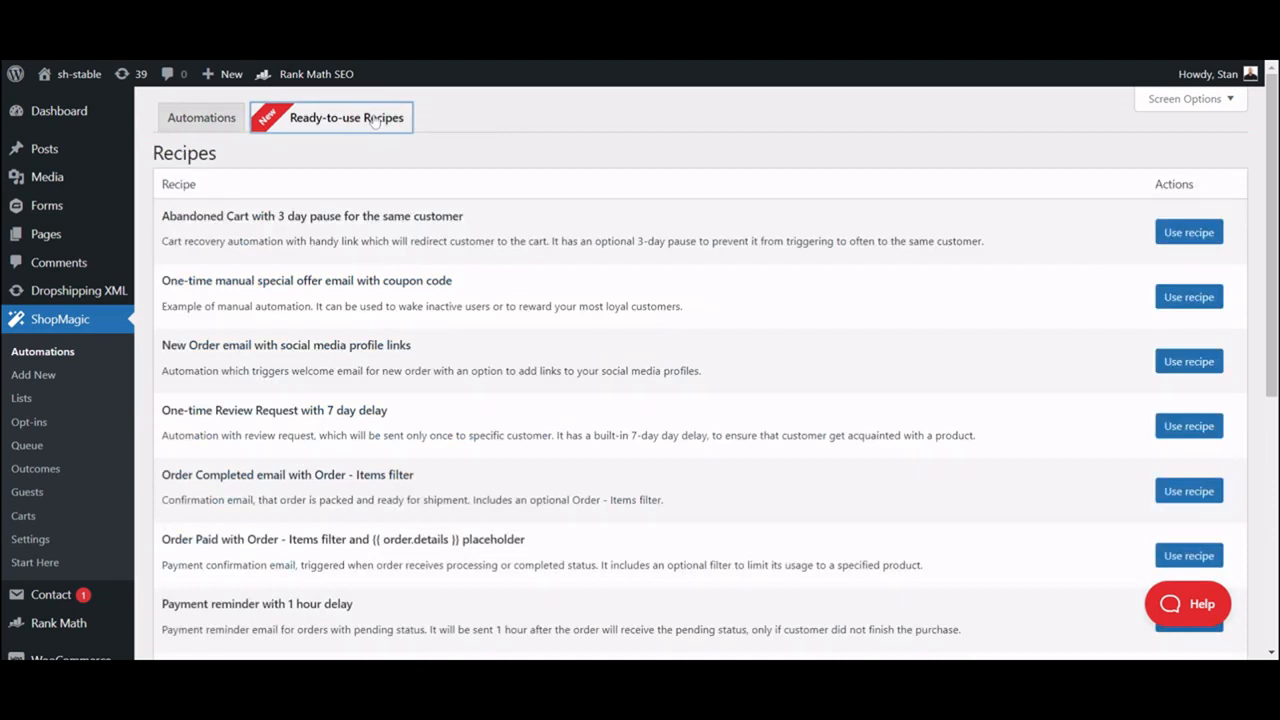
mouse_move(484, 226)
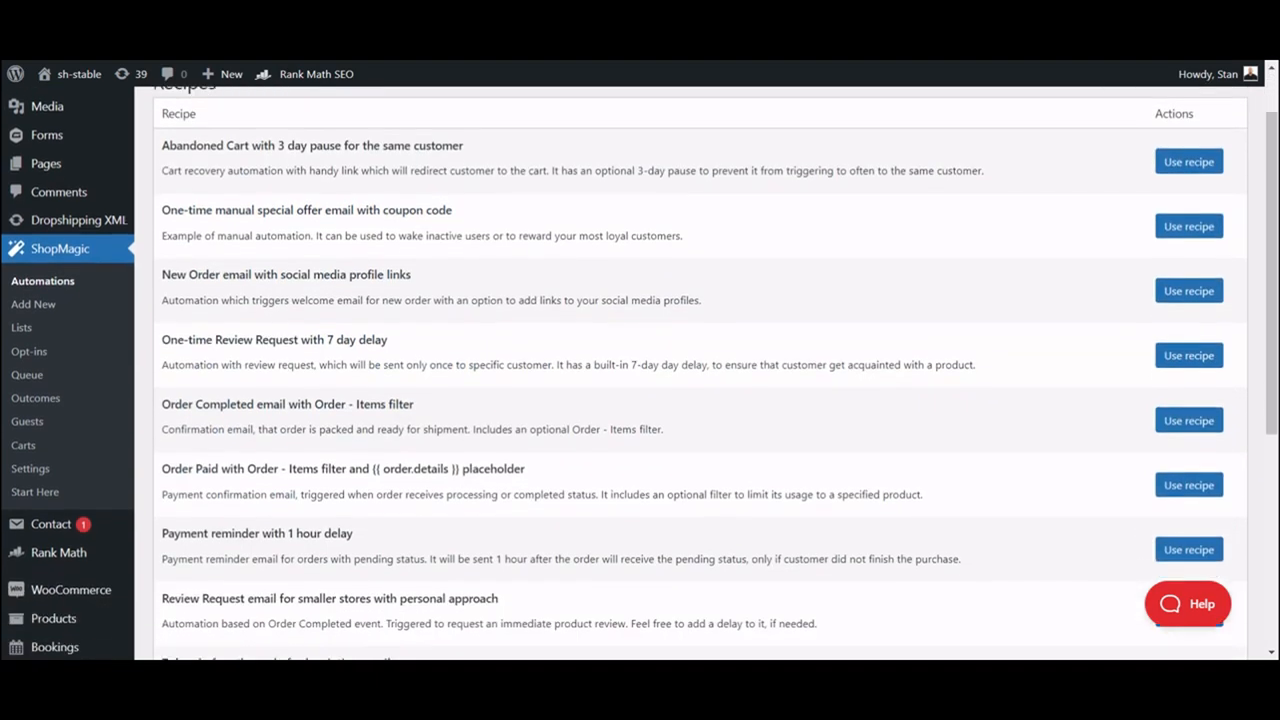
double_click(257, 336)
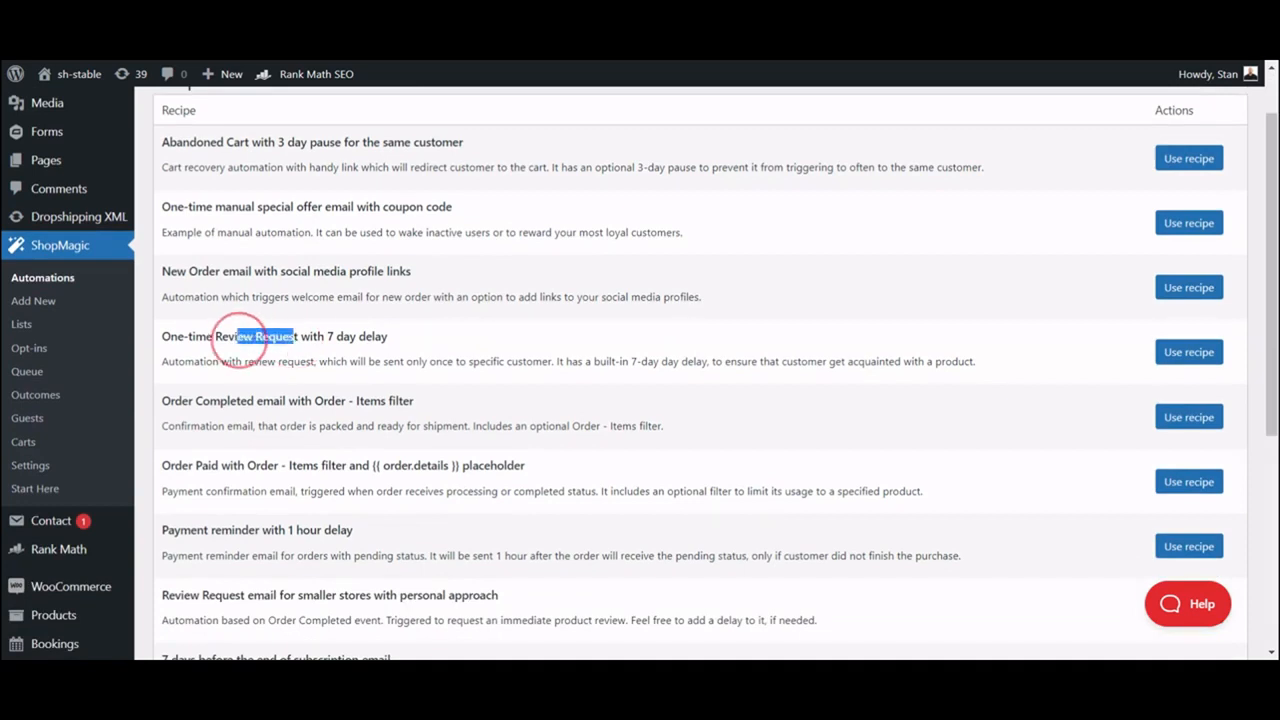
scroll("down", 3)
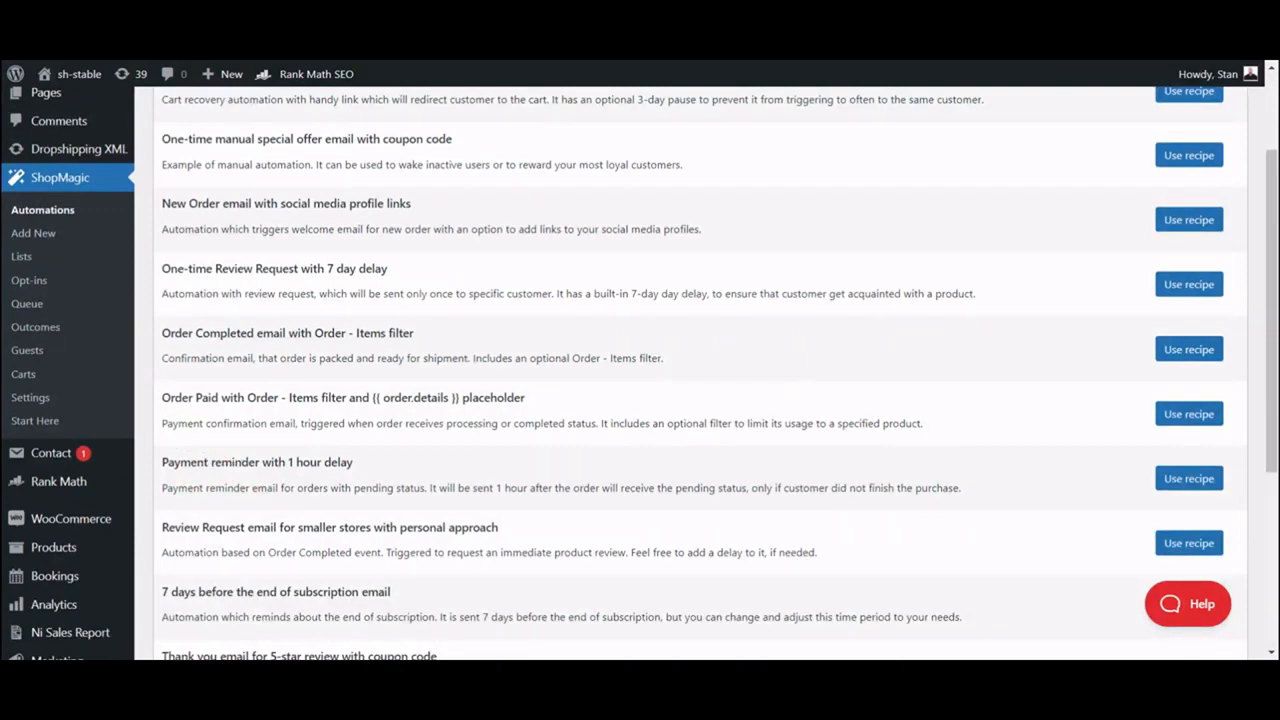
mouse_move(1188, 478)
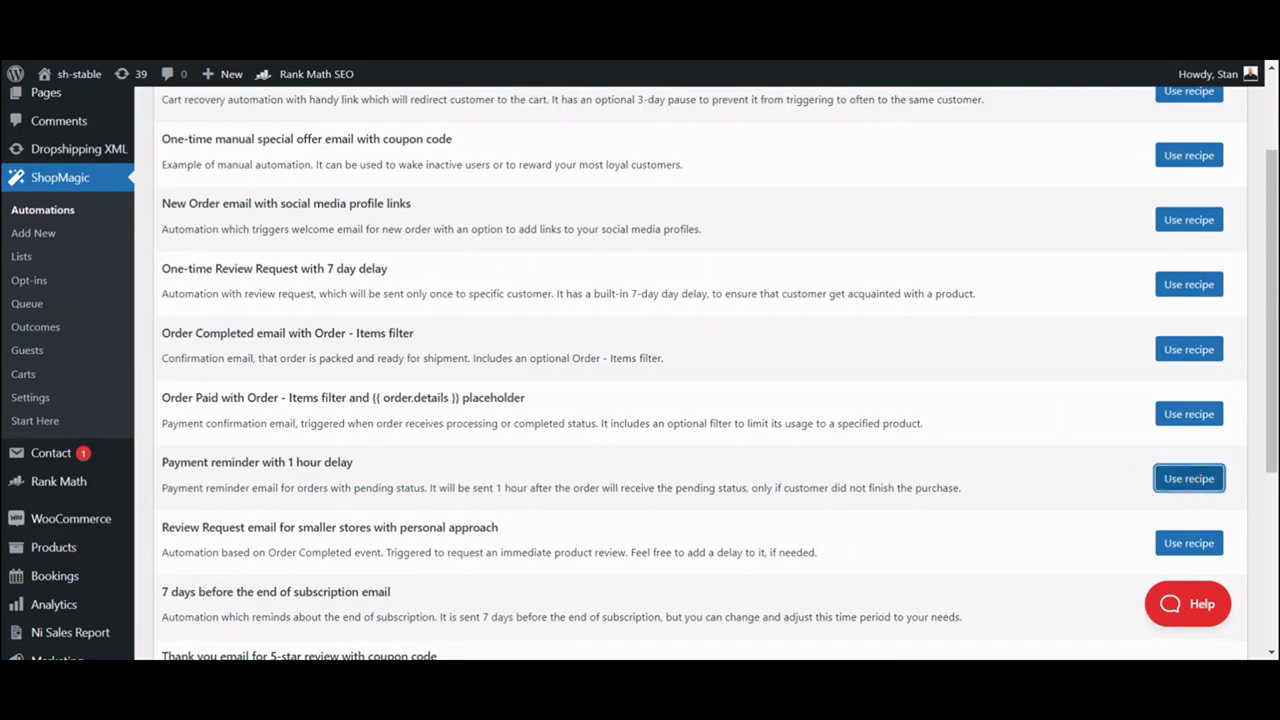
Use the 'Payment reminder with 1 hour delay' recipe, then expand and review Action #1's email fields
left_click(1188, 478)
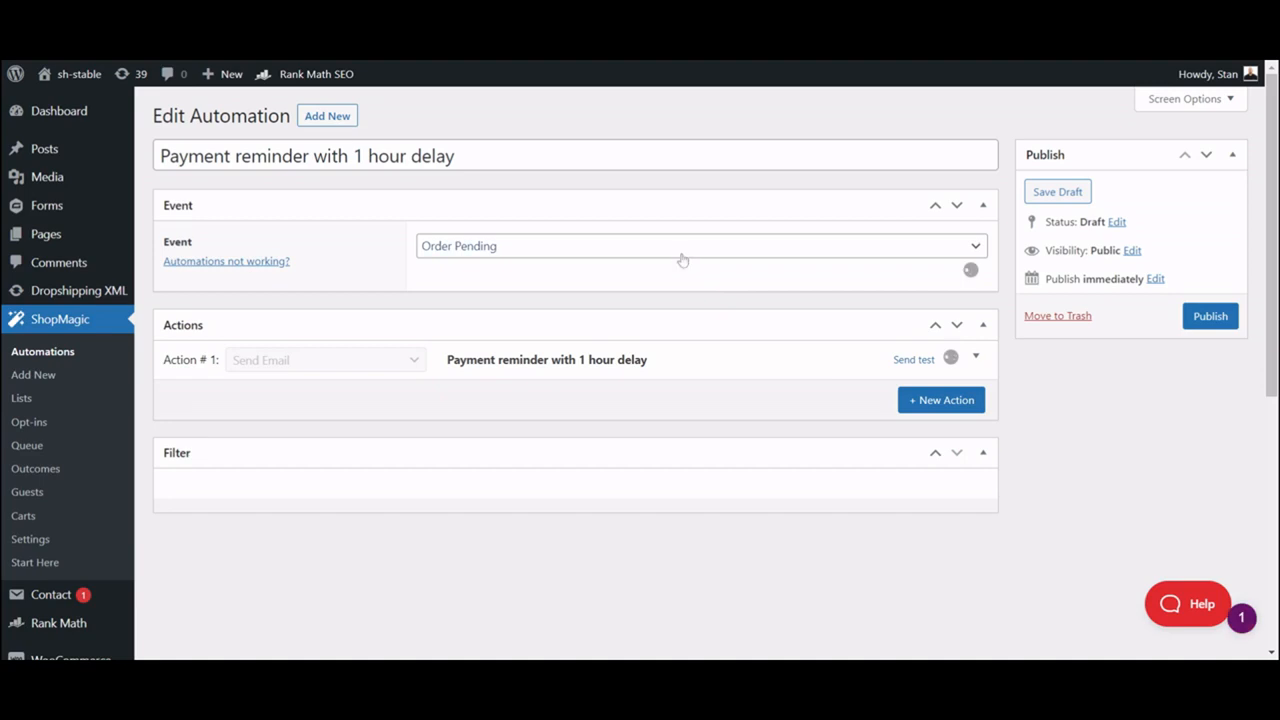
left_click(698, 245)
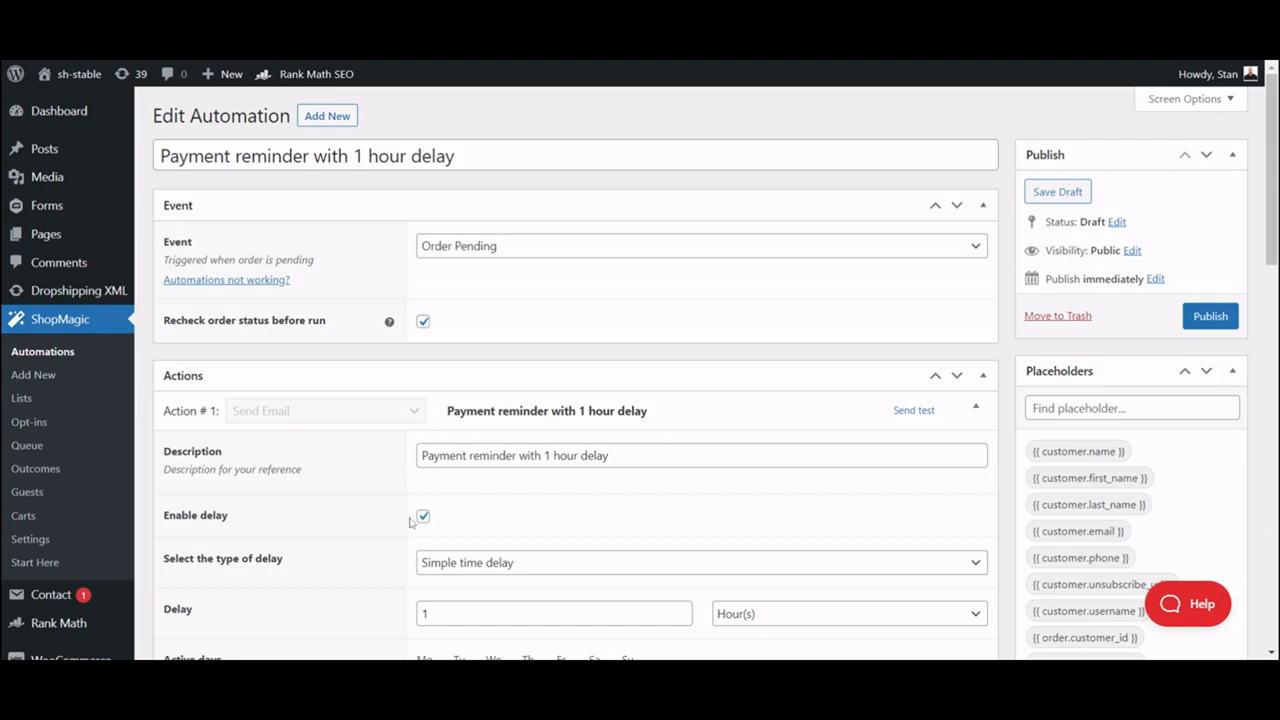
scroll("down", 3)
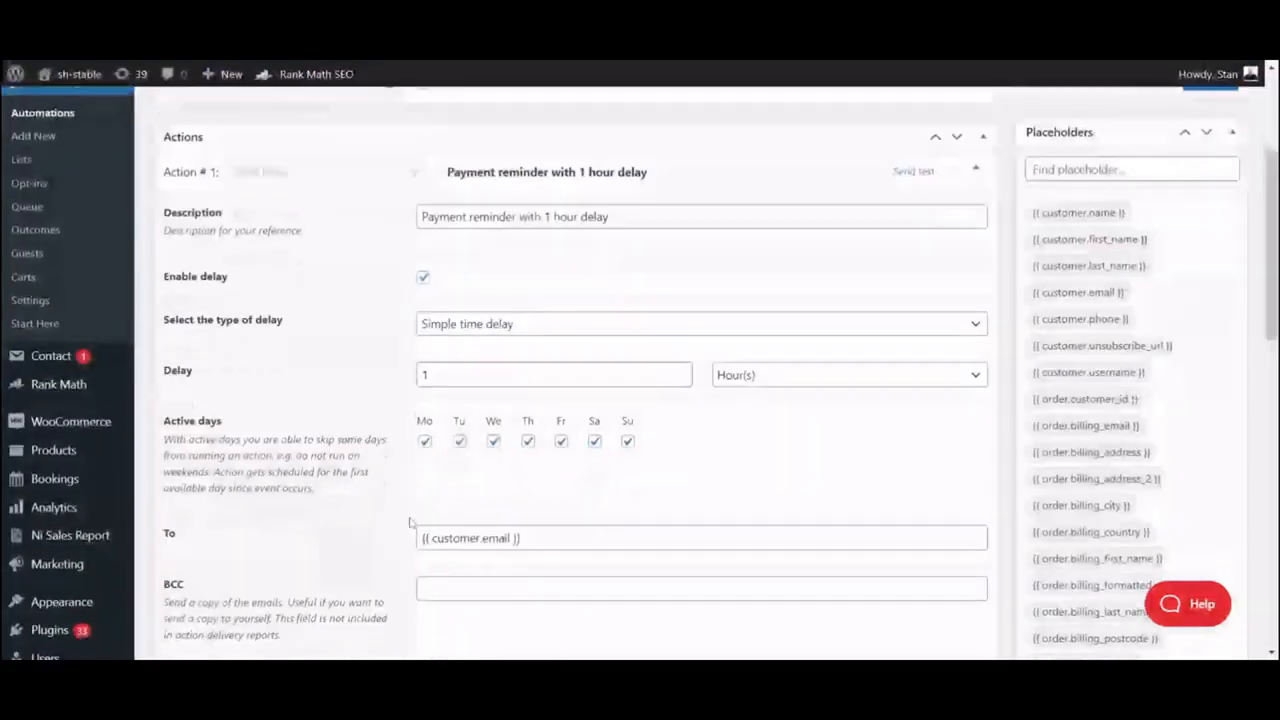
scroll("down", 3)
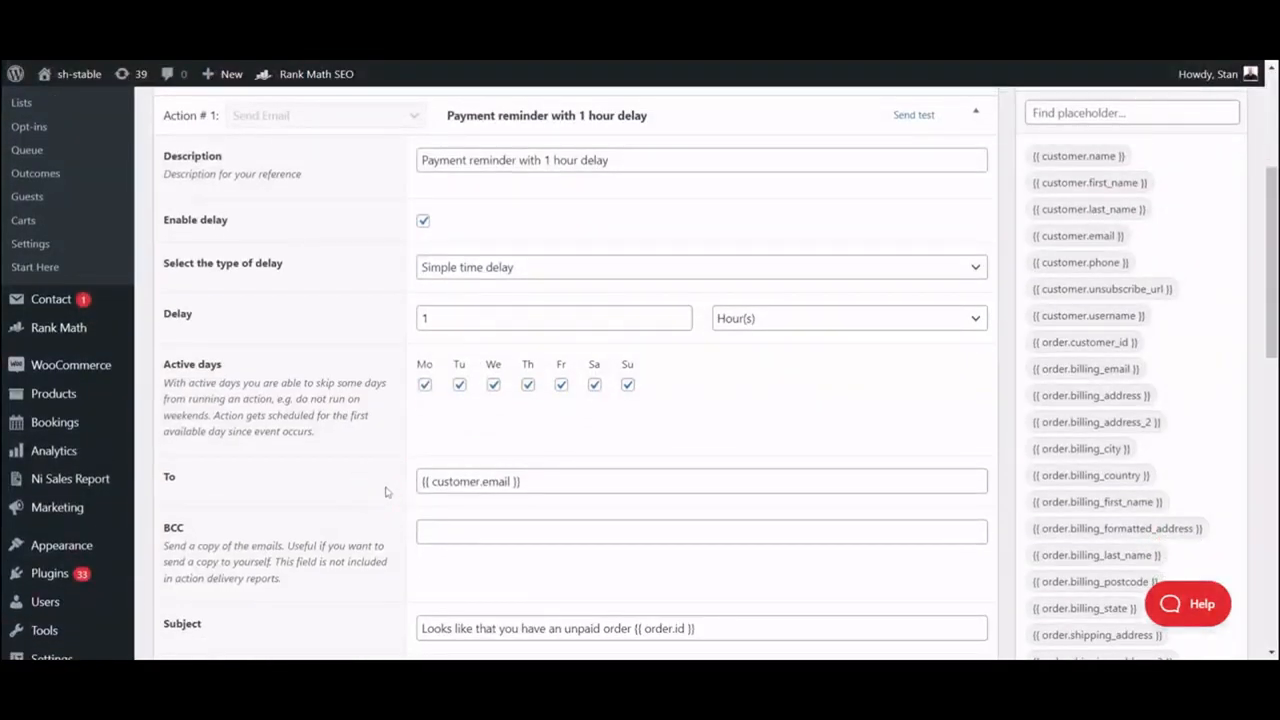
scroll("down", 3)
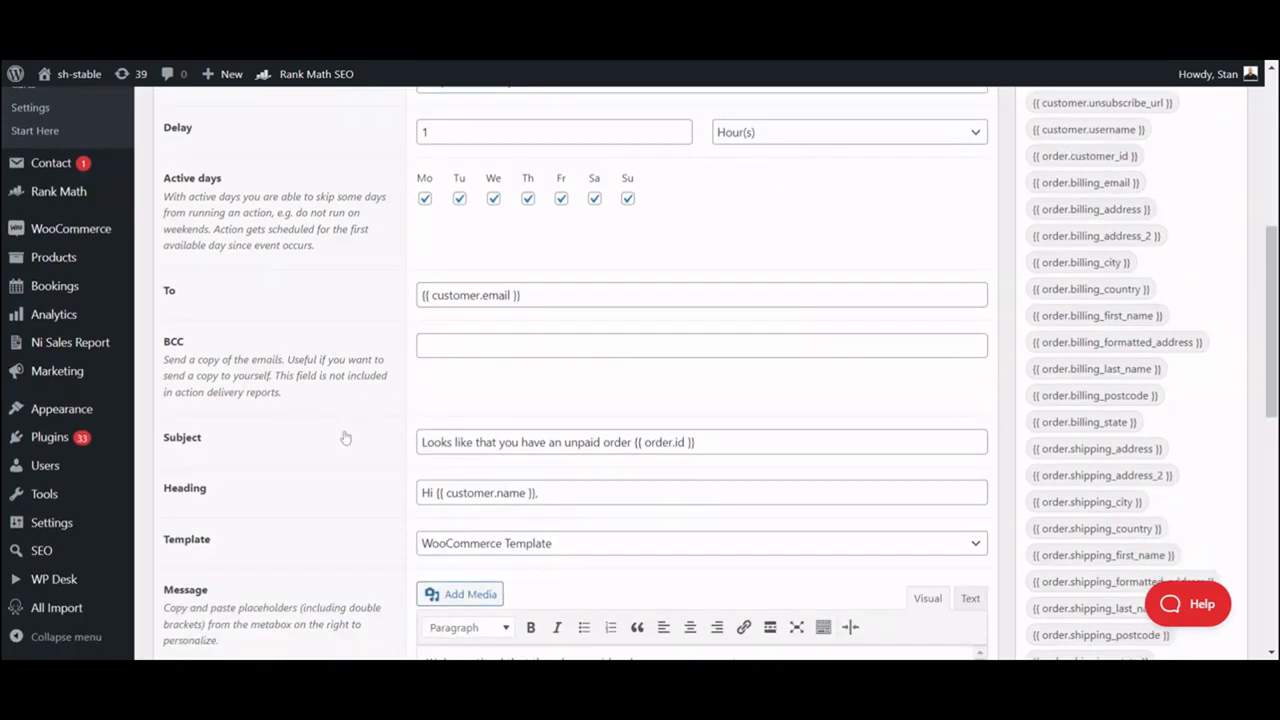
scroll("down", 3)
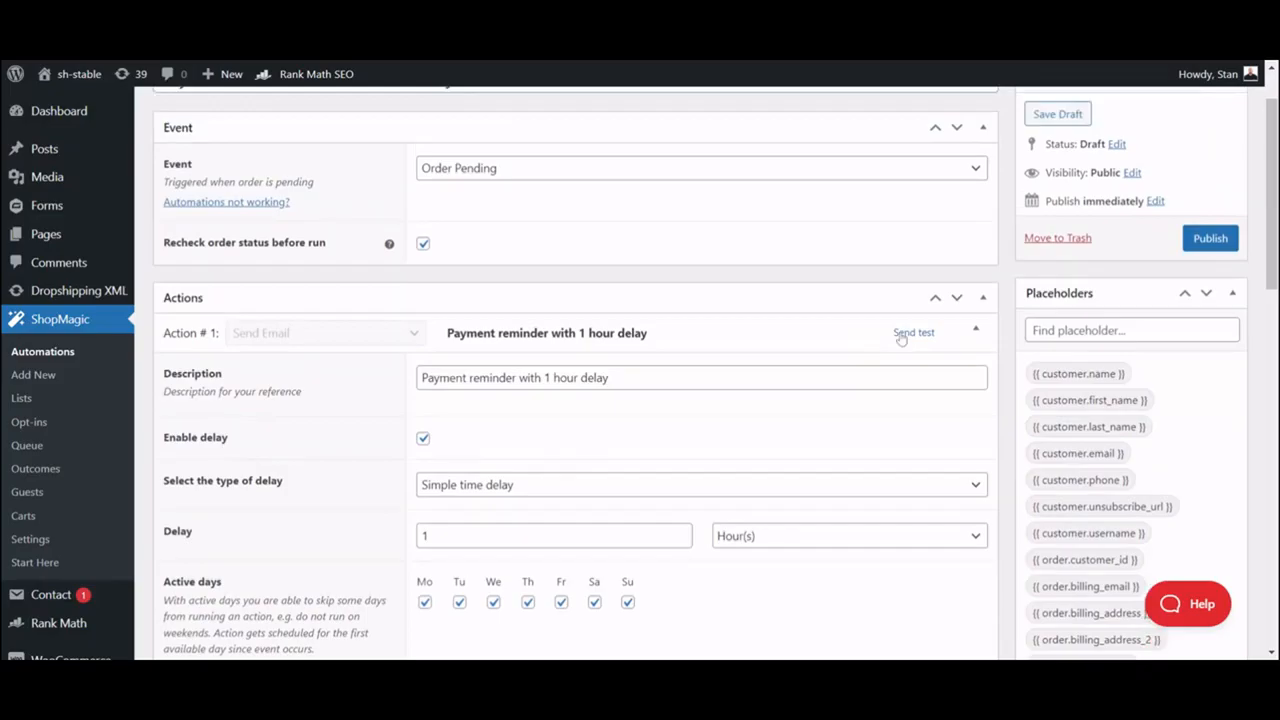
left_click(913, 332)
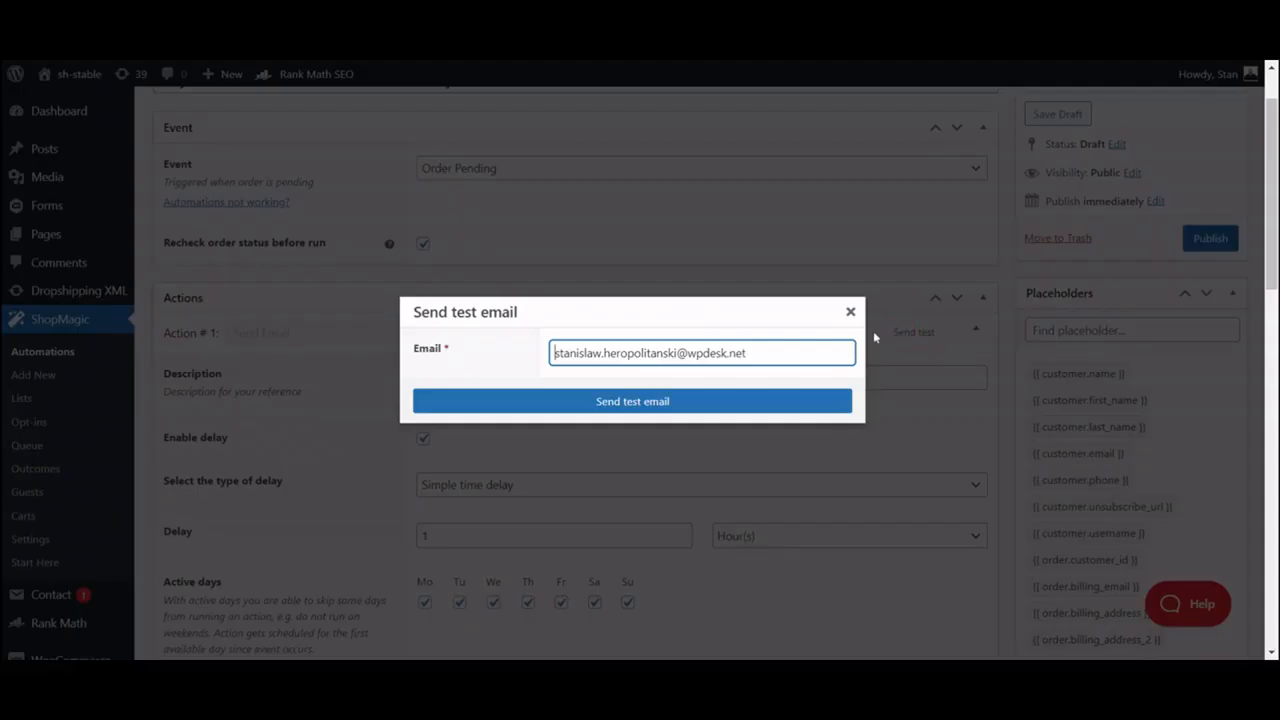
left_click(850, 311)
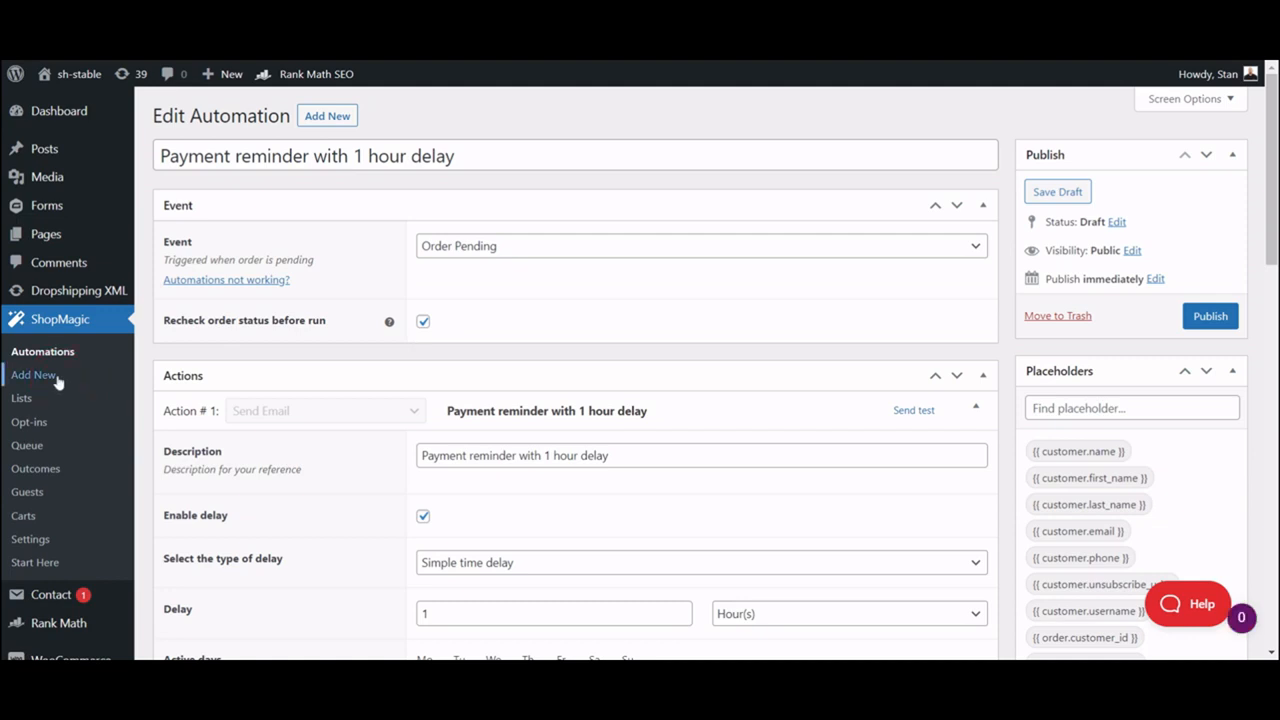
Add a new blank automation and enter the title 'Simple 2-email sequence'
left_click(34, 374)
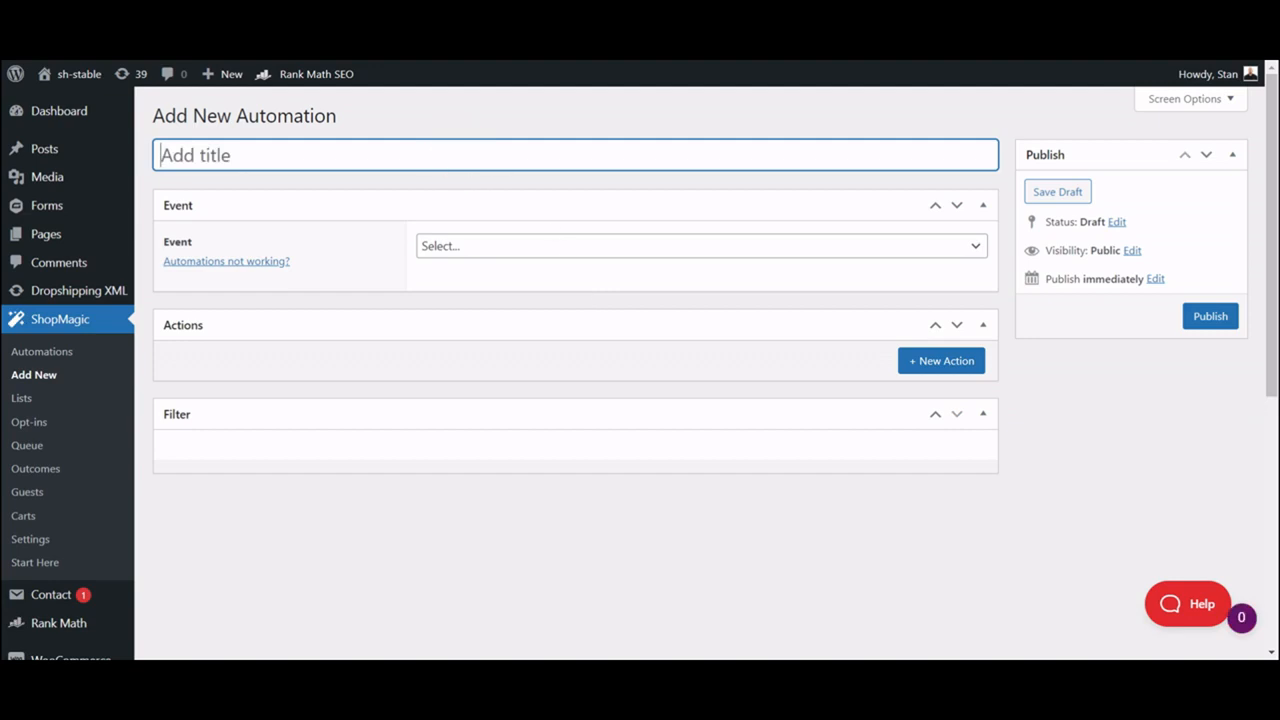
type("Simple 2")
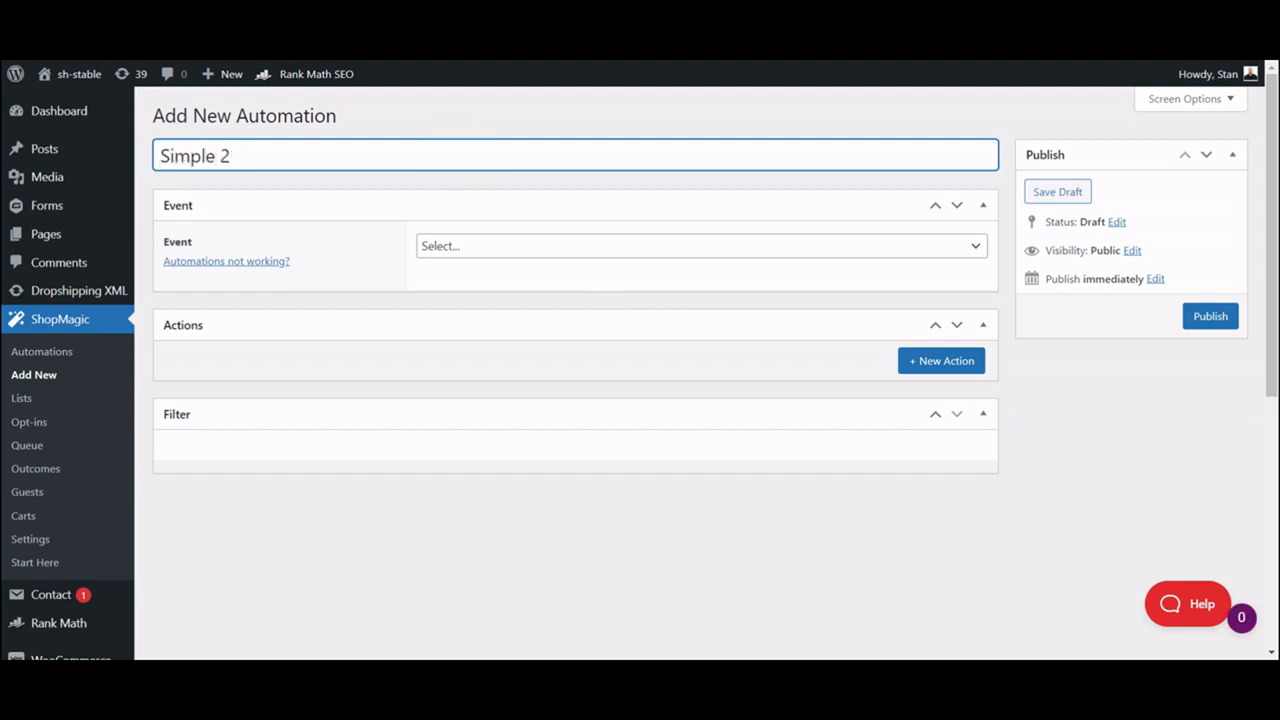
type("-email se")
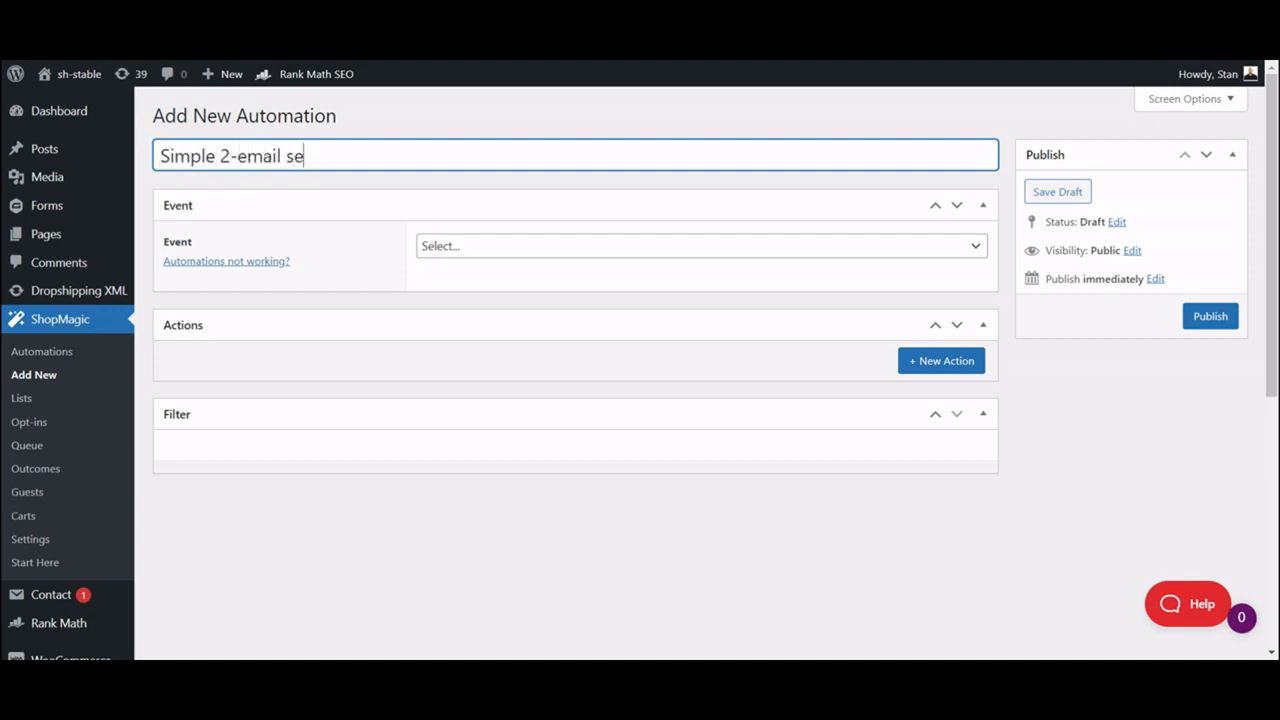
type("quence")
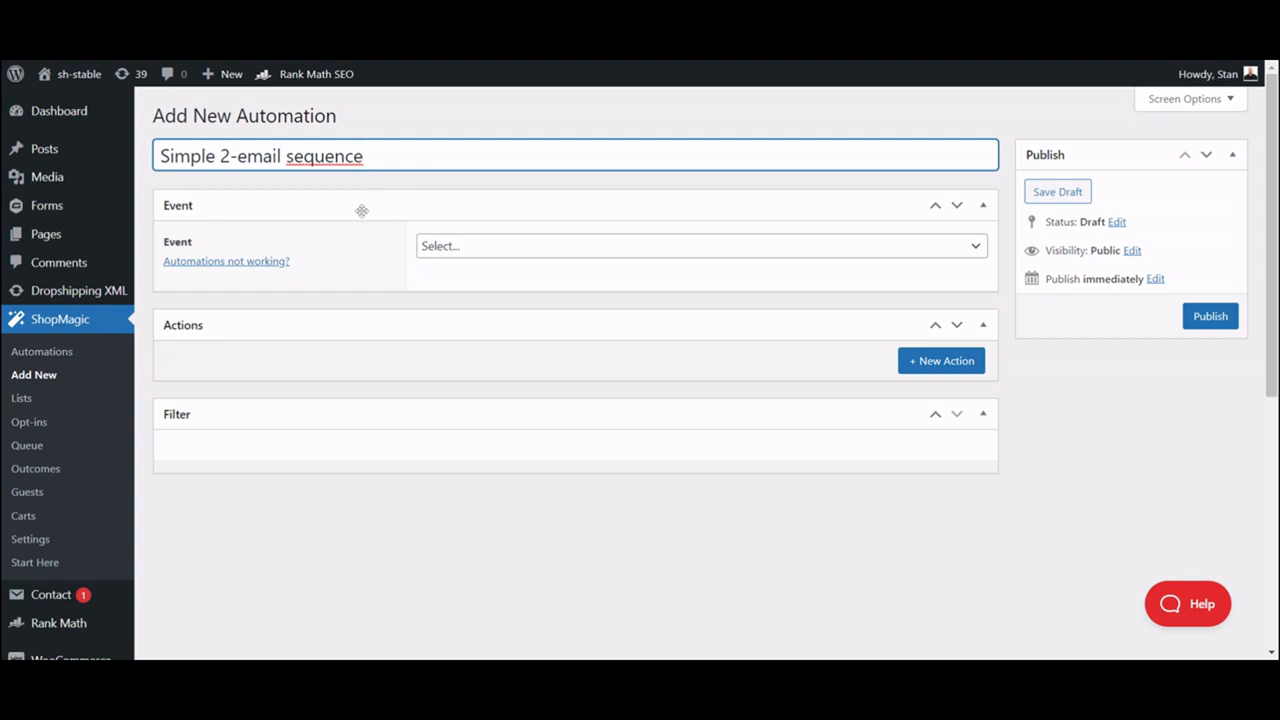
mouse_move(379, 248)
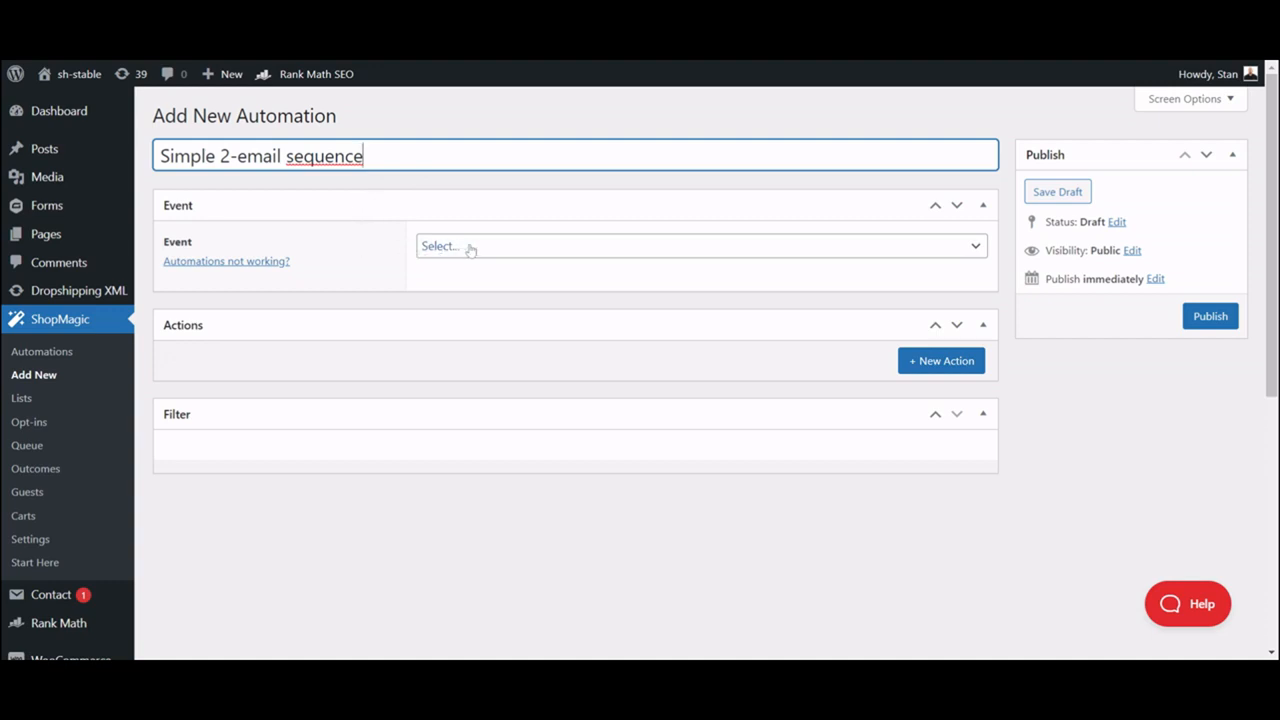
mouse_move(470, 249)
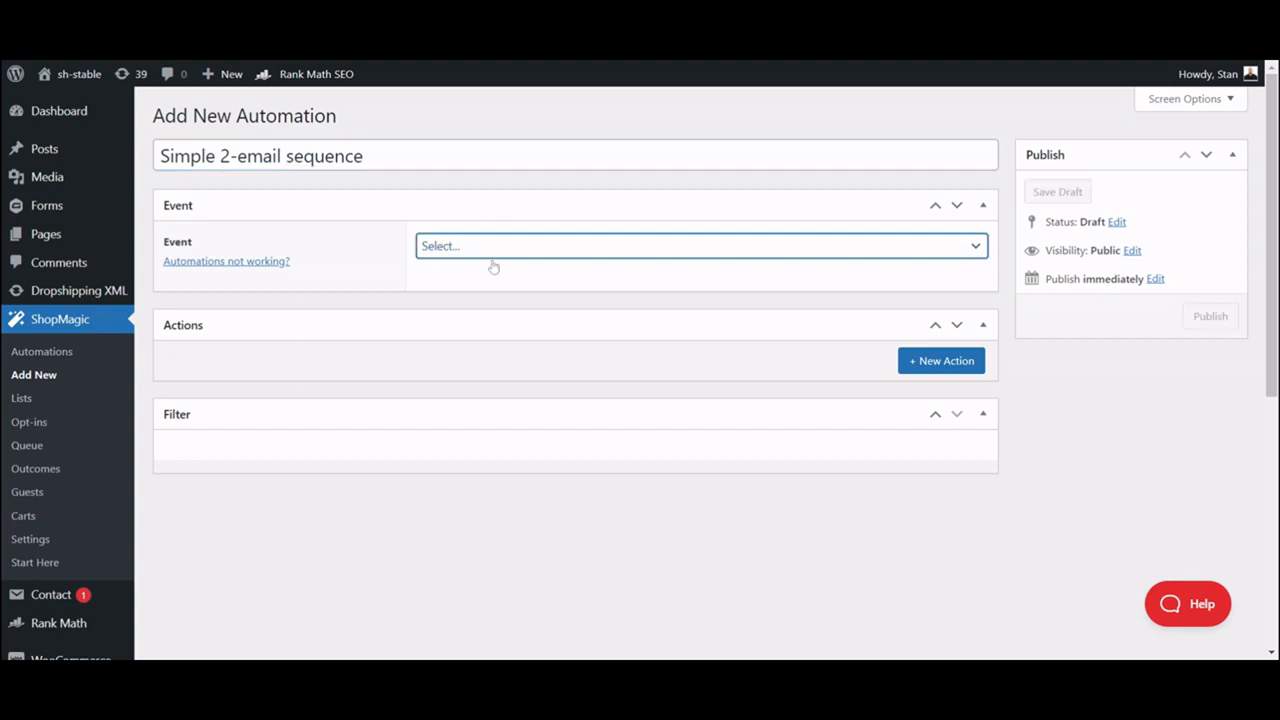
Set the trigger event to Order Completed and add an empty Action #1
left_click(700, 245)
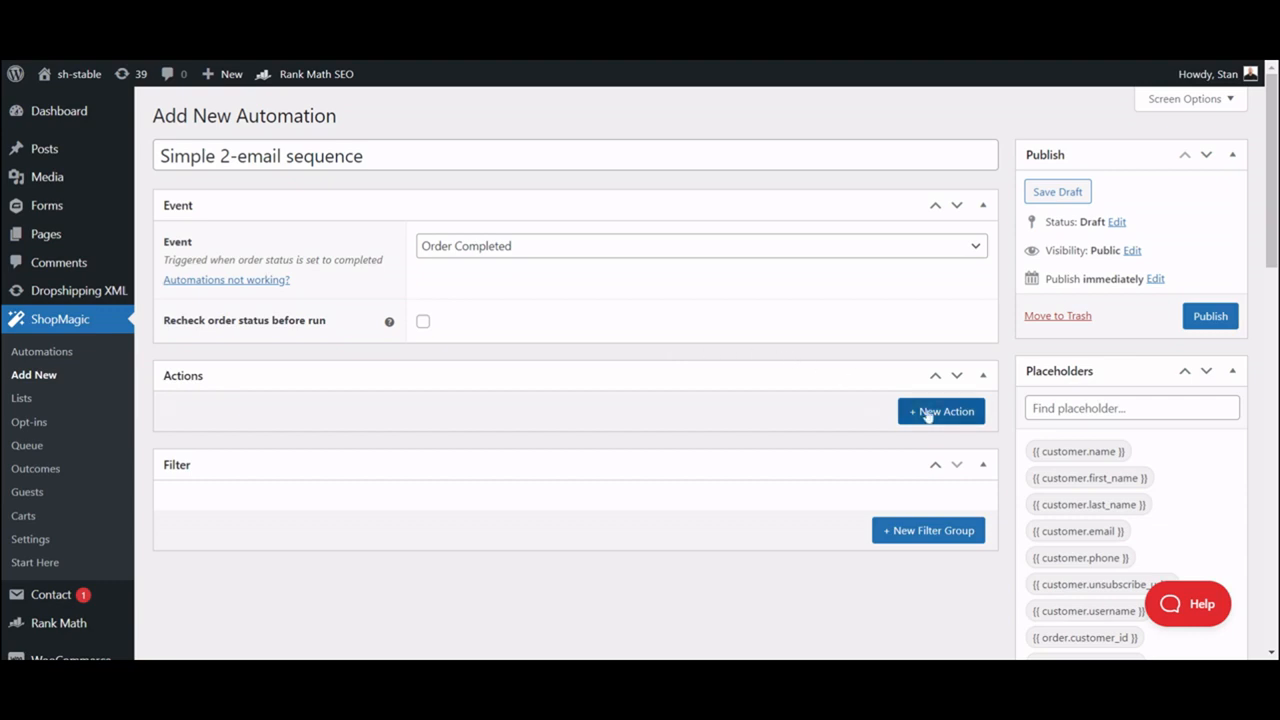
left_click(940, 411)
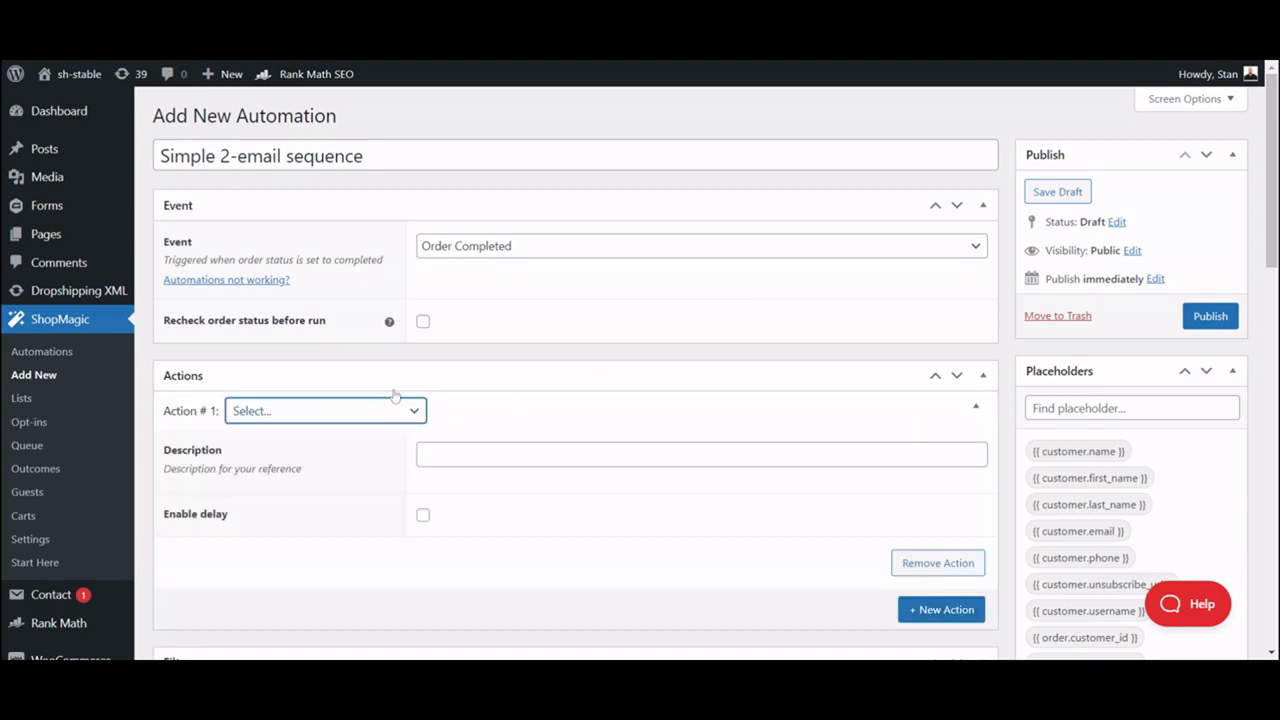
Make Action #1 a Send Email to the customer with delay enabled
left_click(325, 410)
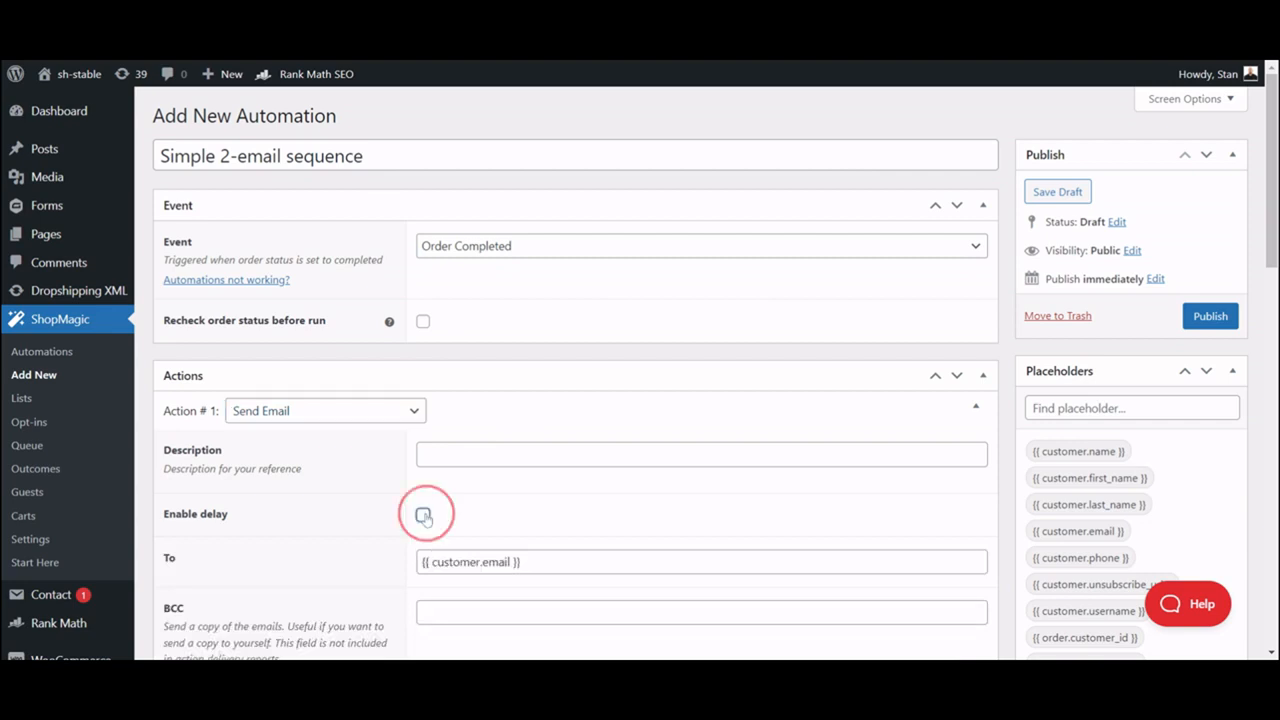
left_click(423, 513)
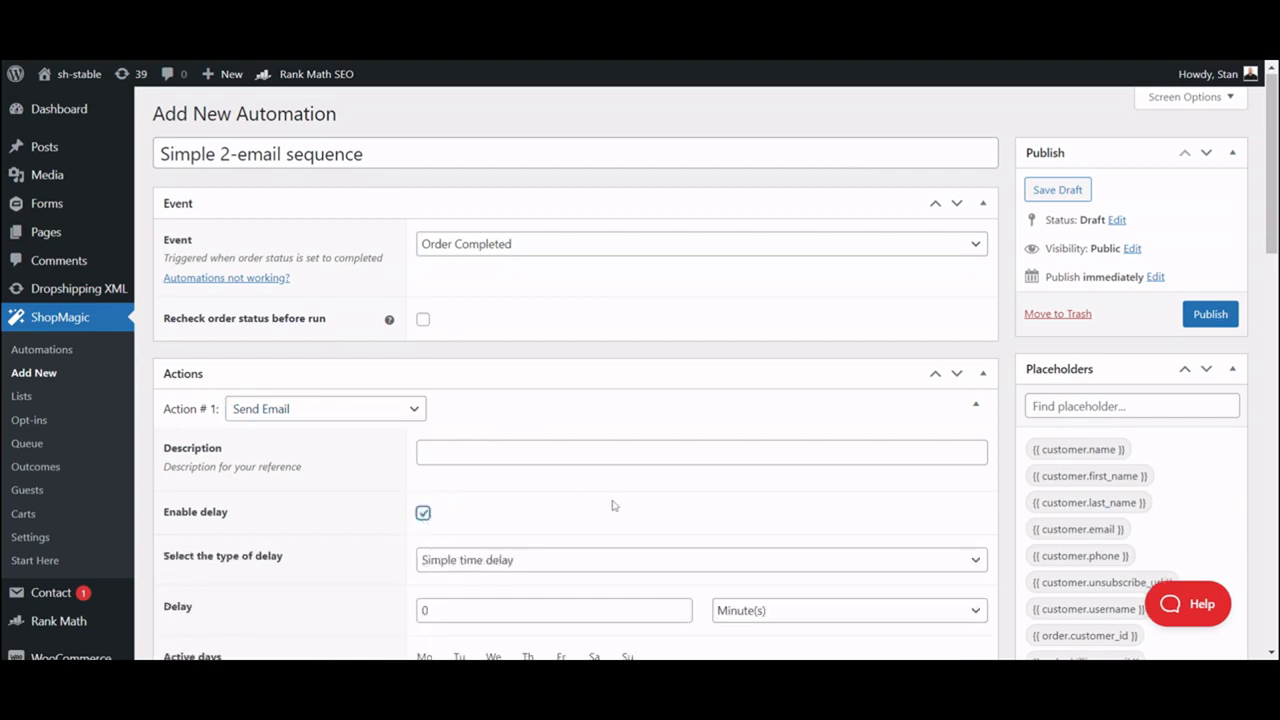
scroll("down", 3)
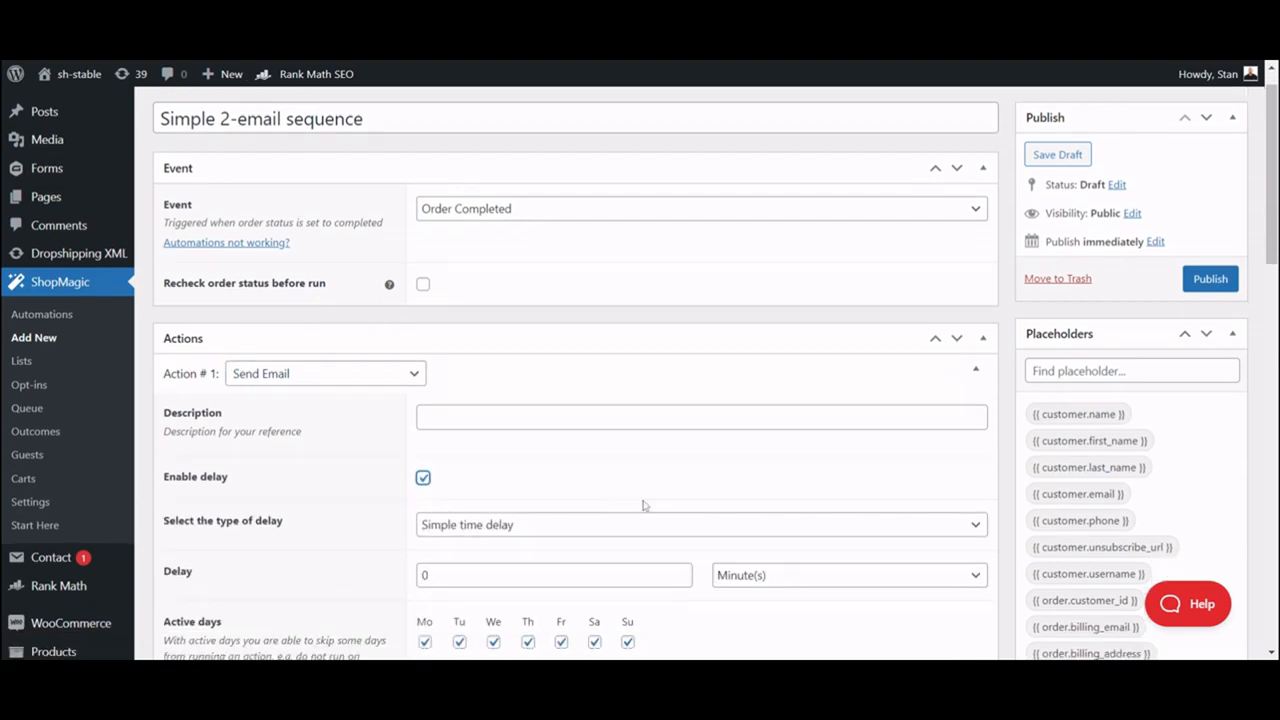
mouse_move(605, 512)
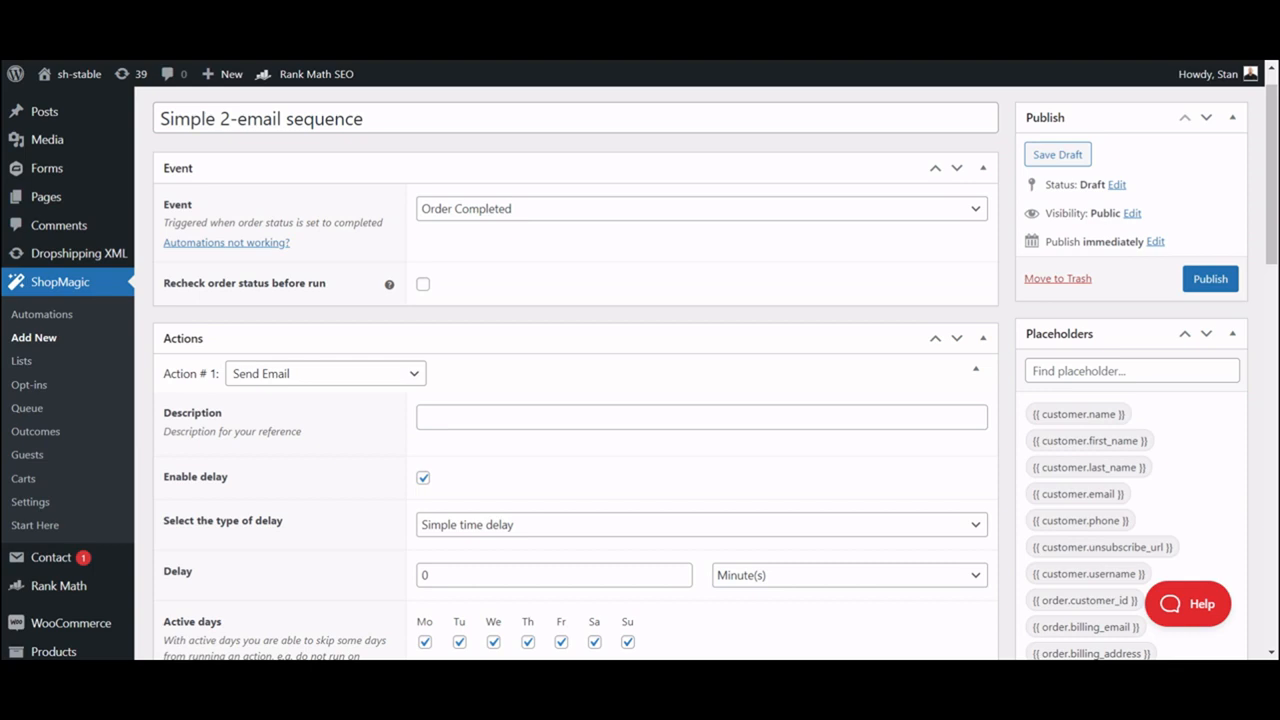
Try the delay types Run on a fixed date, Schedule with time and Delay with placeholder
left_click(700, 524)
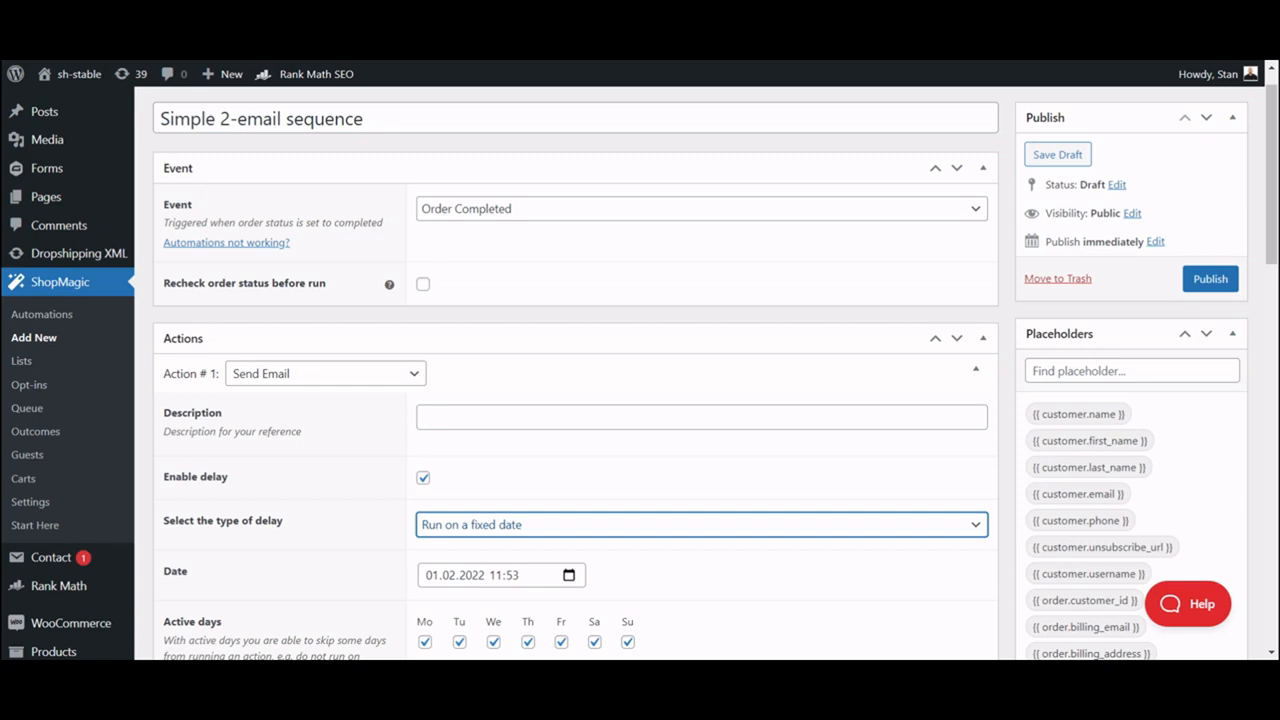
mouse_move(567, 530)
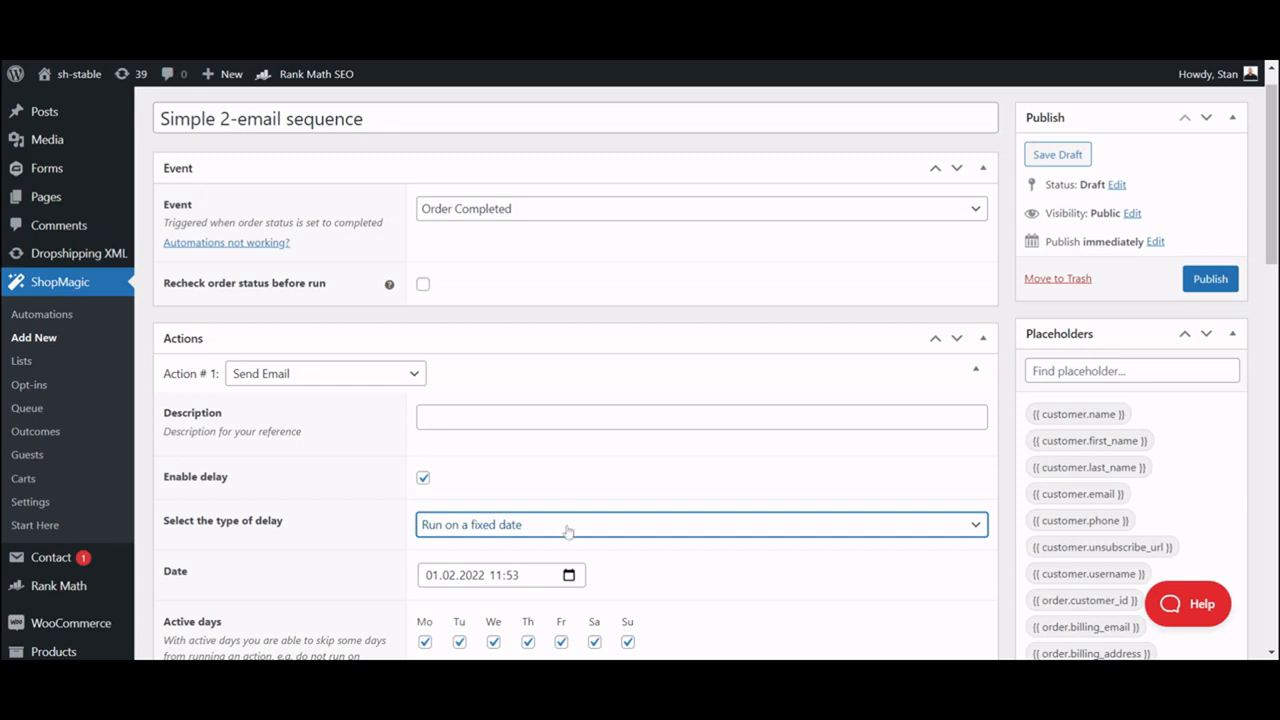
mouse_move(566, 544)
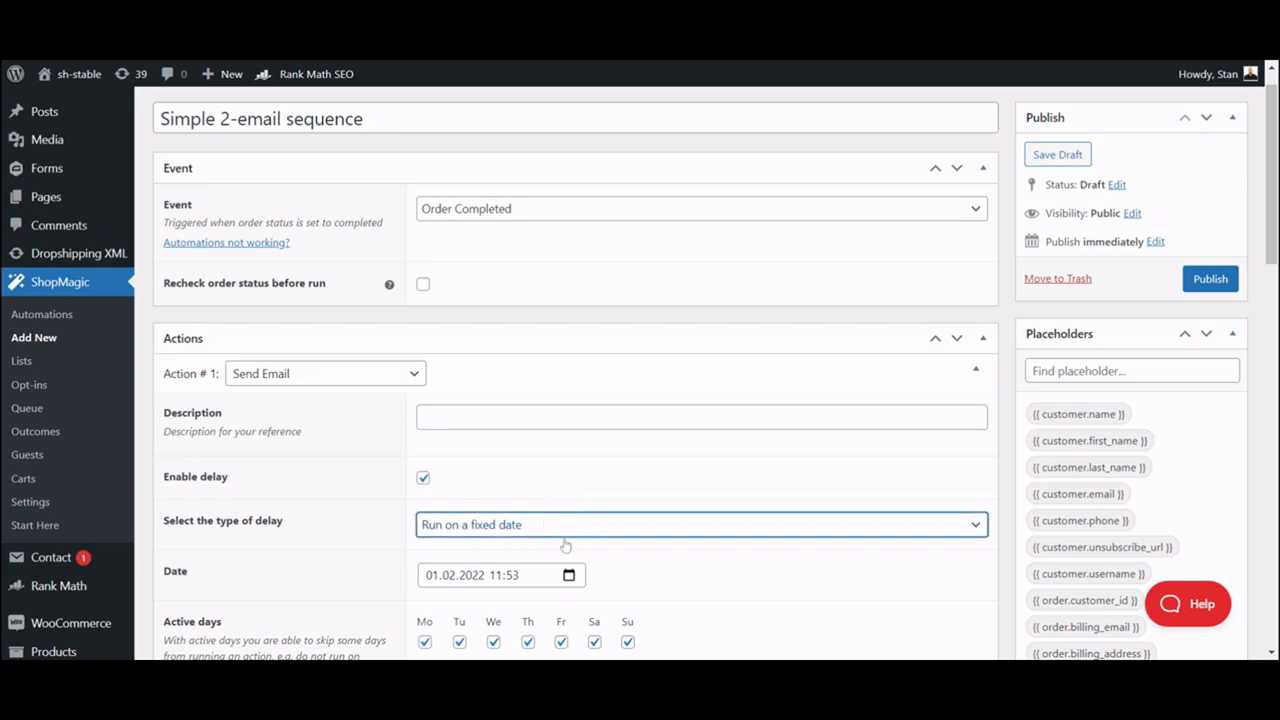
left_click(700, 524)
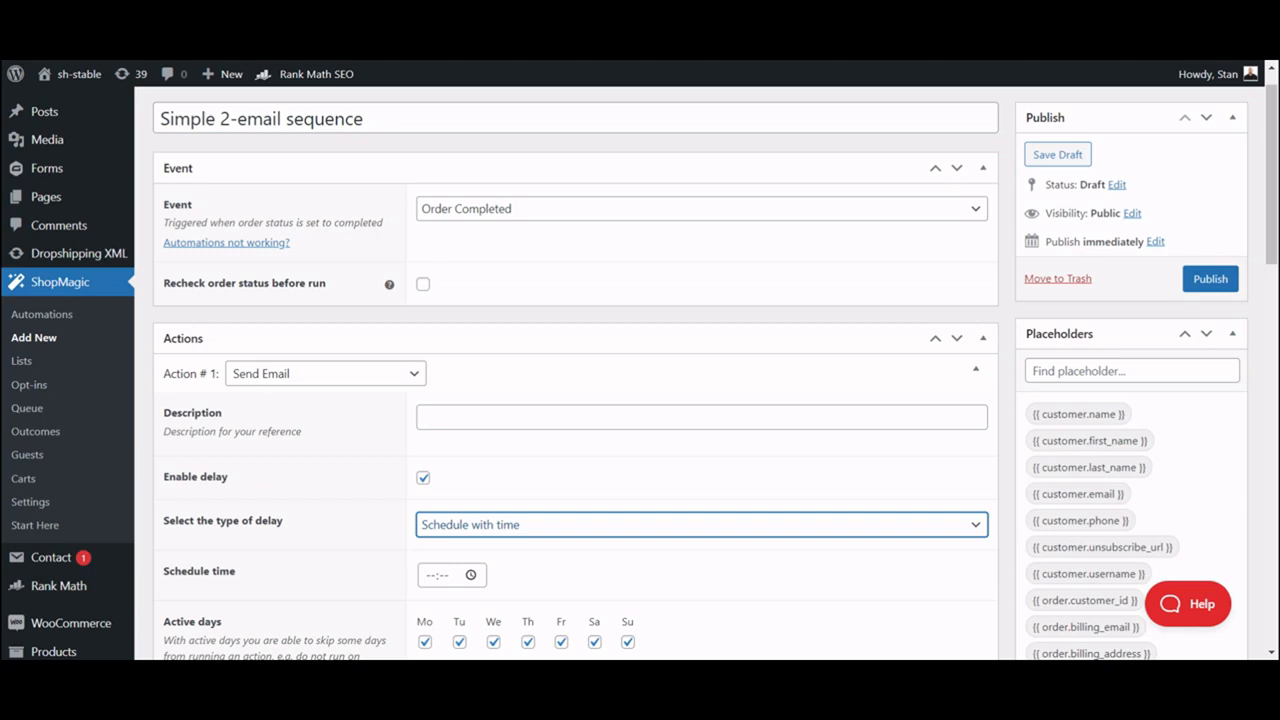
mouse_move(564, 548)
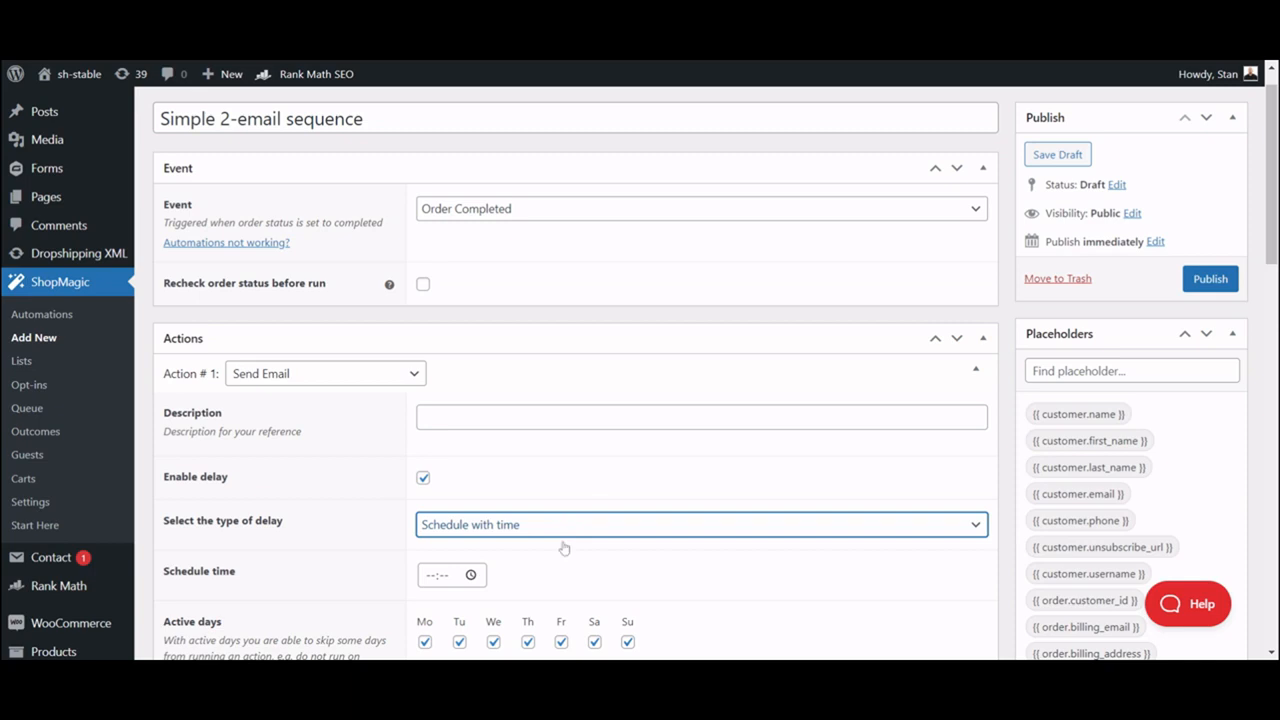
left_click(700, 524)
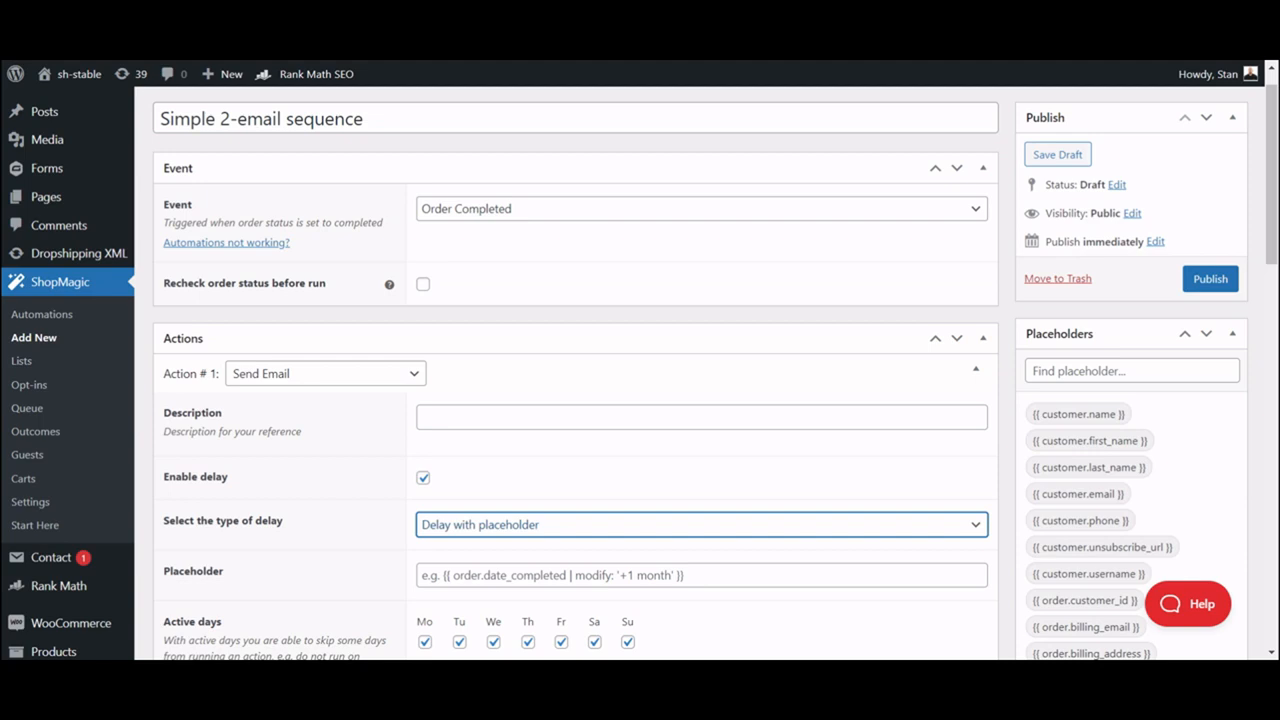
mouse_move(590, 519)
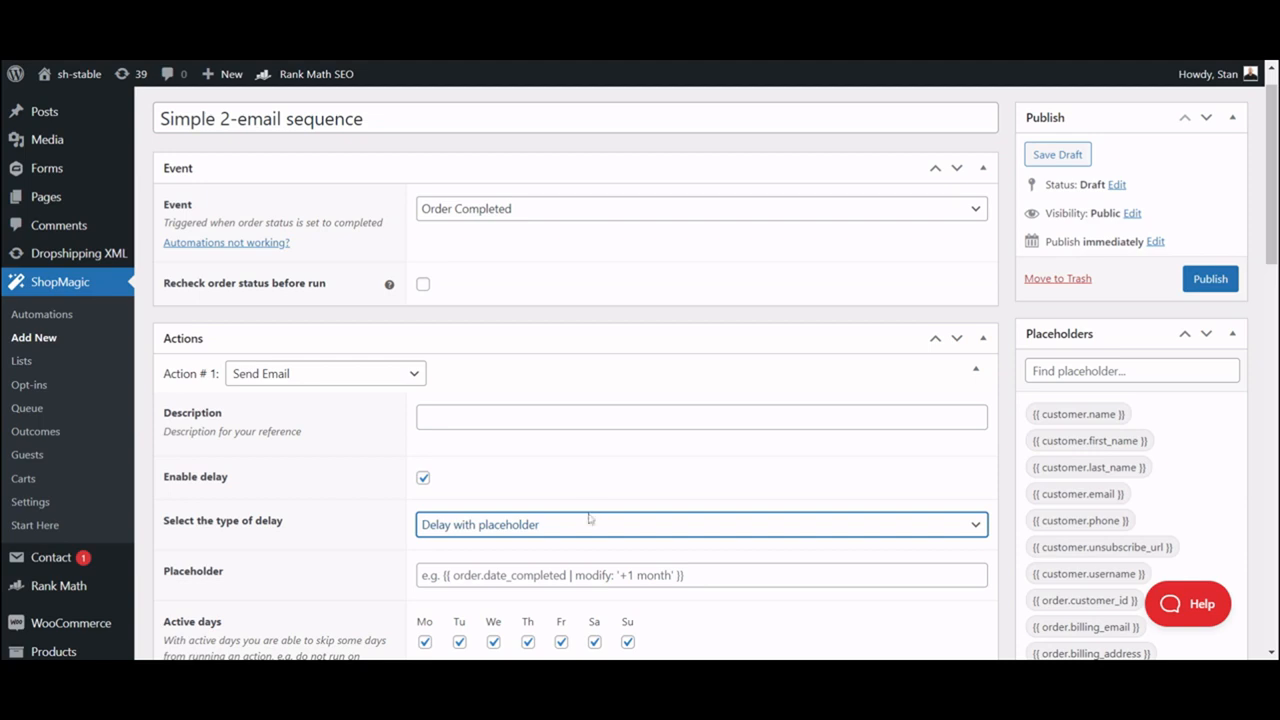
left_click(700, 524)
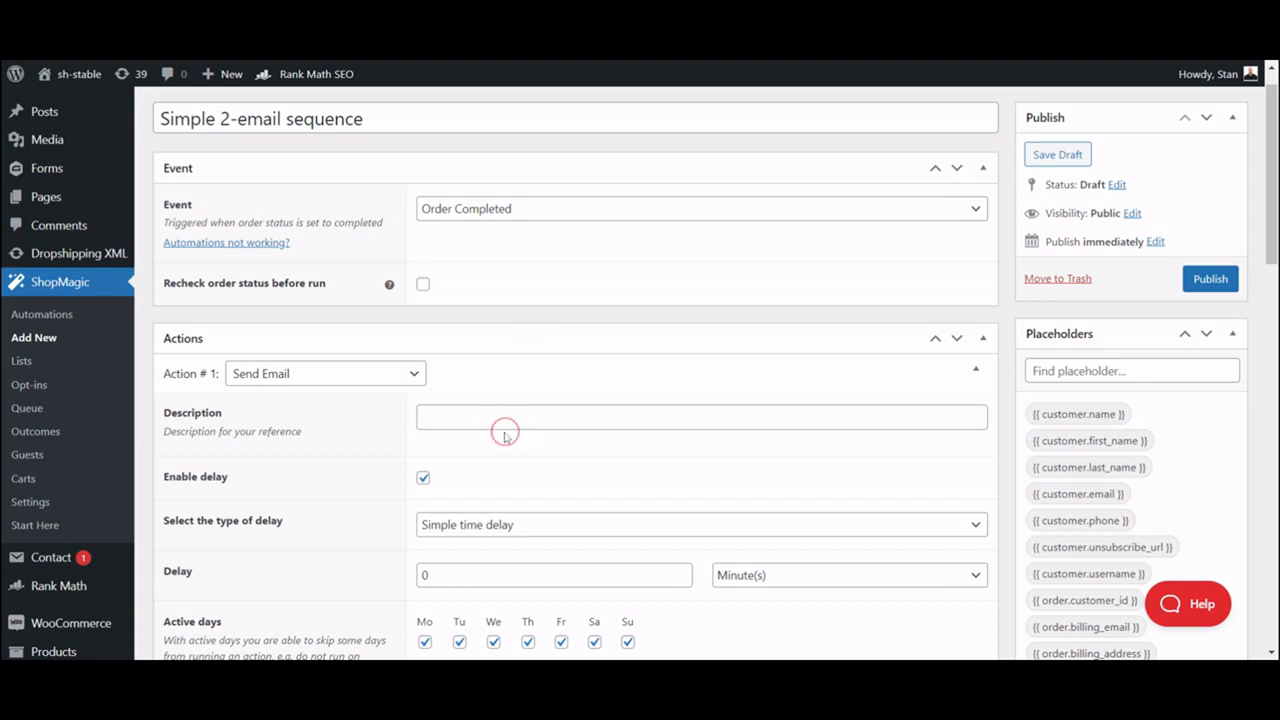
Describe the first email as 'Review request' and set its delay to 7 days
type("Review request")
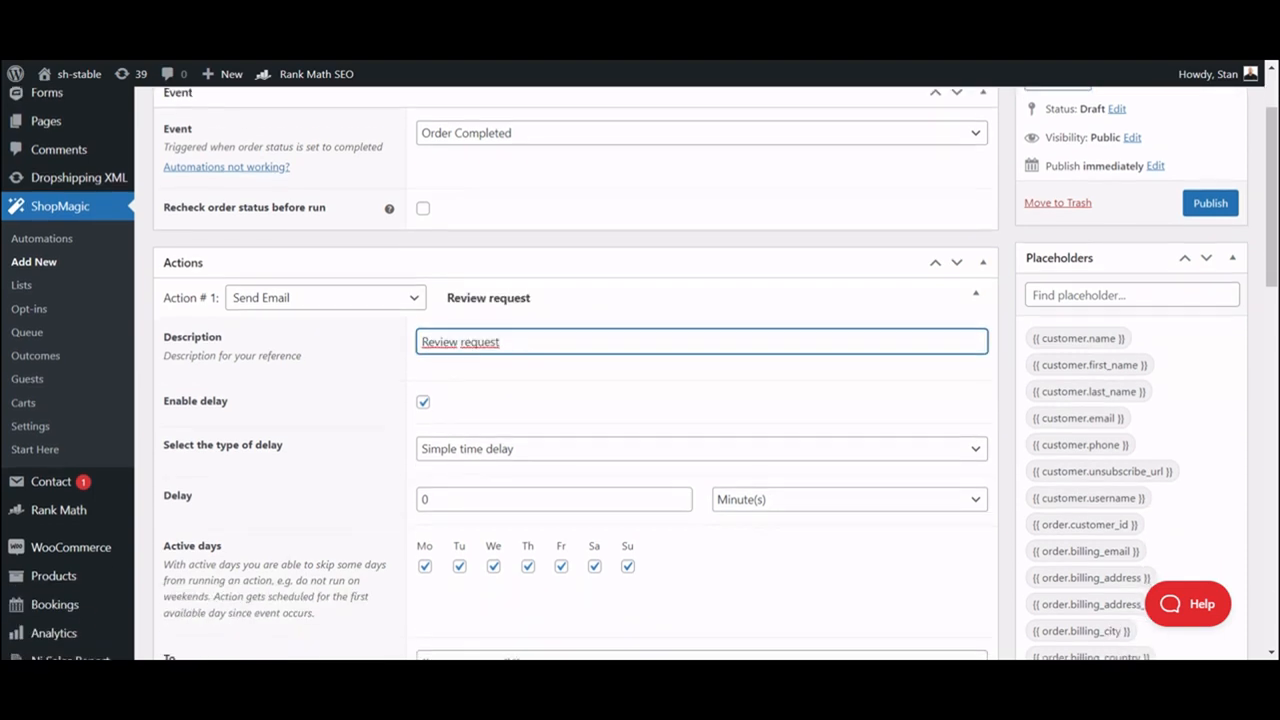
left_click(553, 499)
type("7")
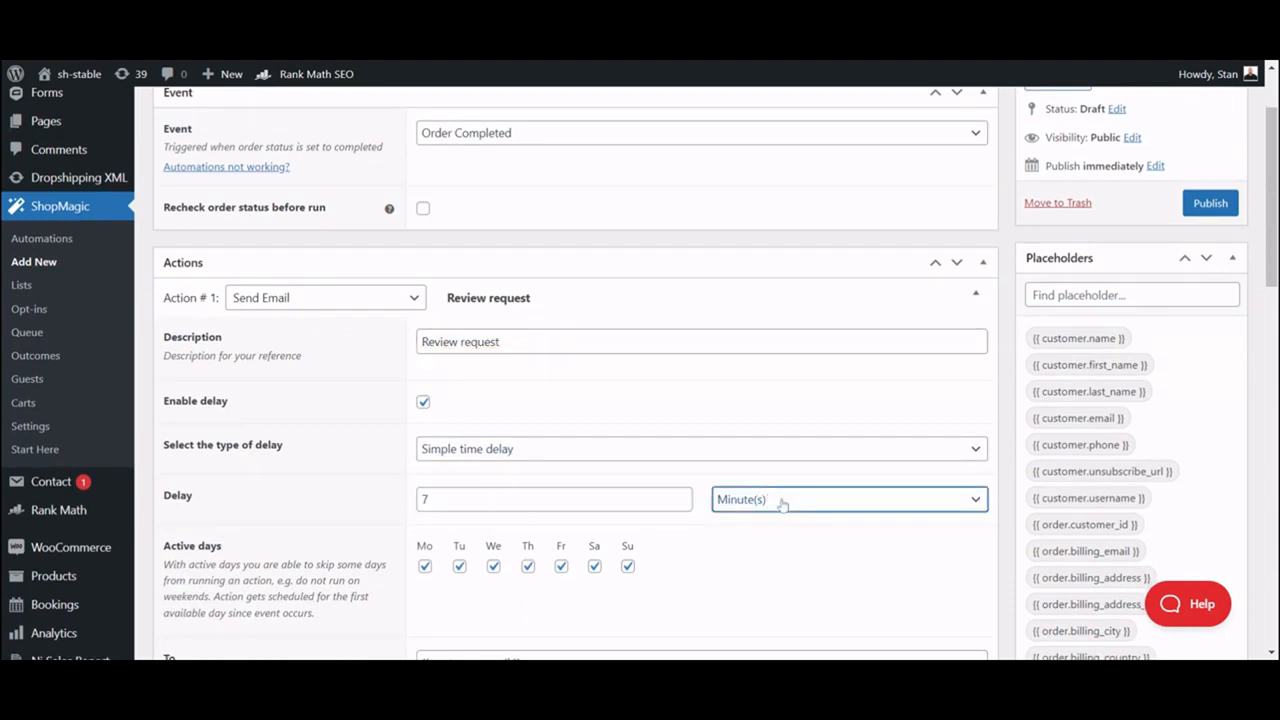
left_click(845, 499)
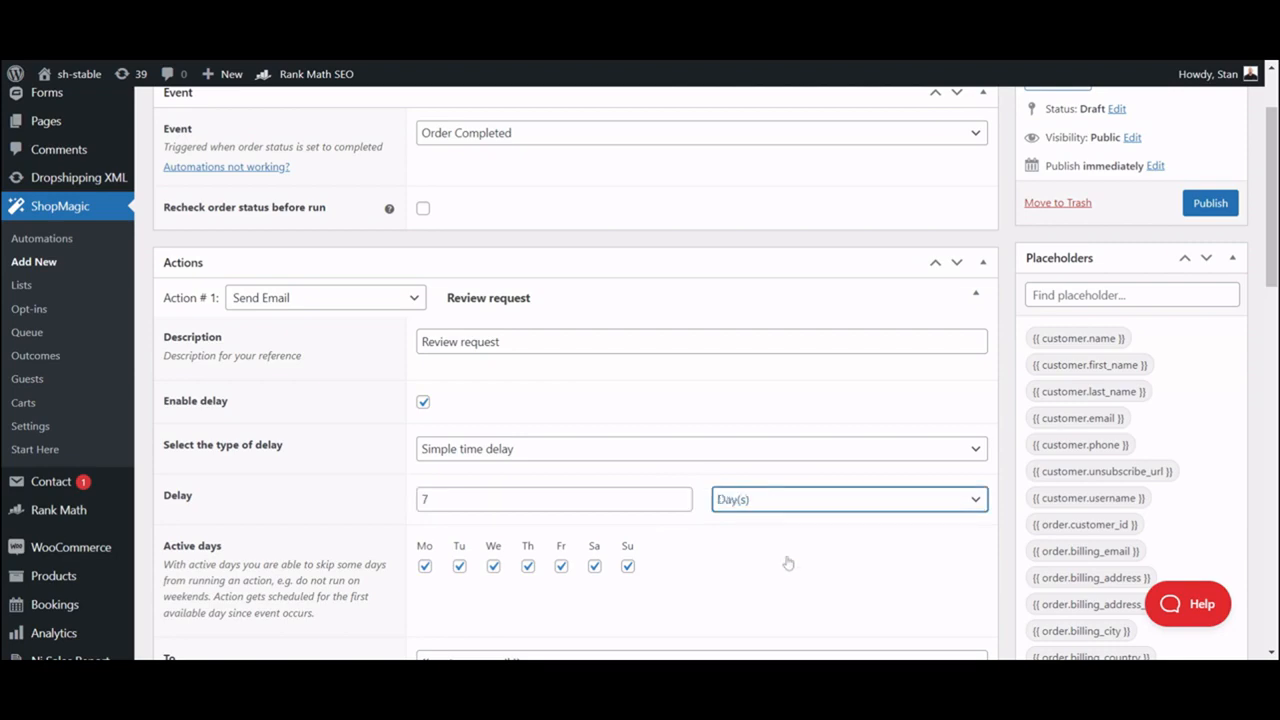
Scroll below the Review request email's fields to add Action #2
scroll("down", 3)
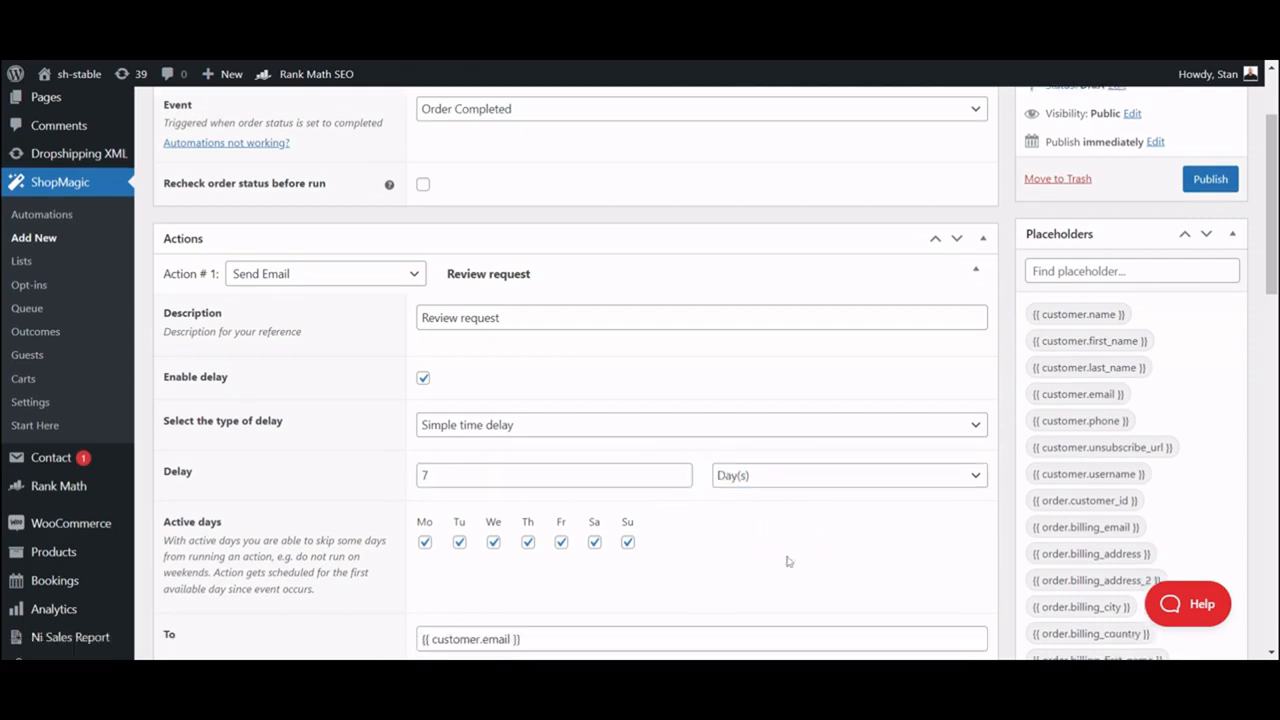
scroll("down", 3)
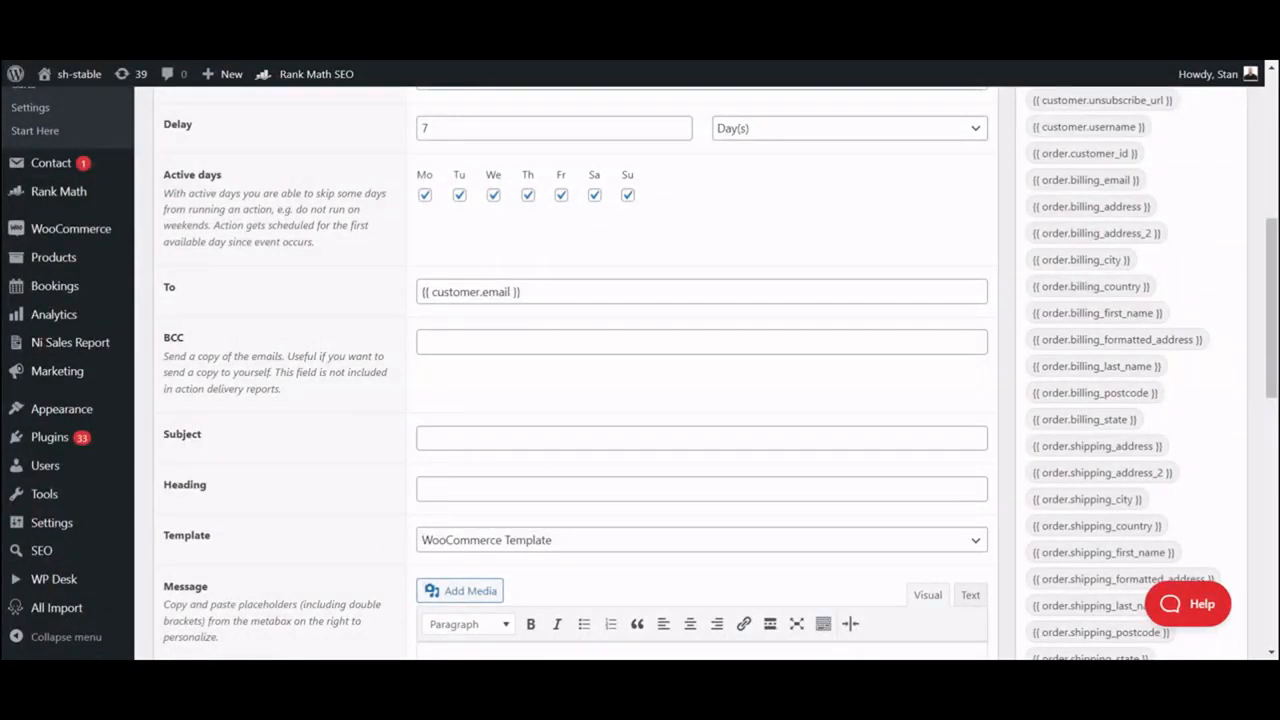
scroll("down", 3)
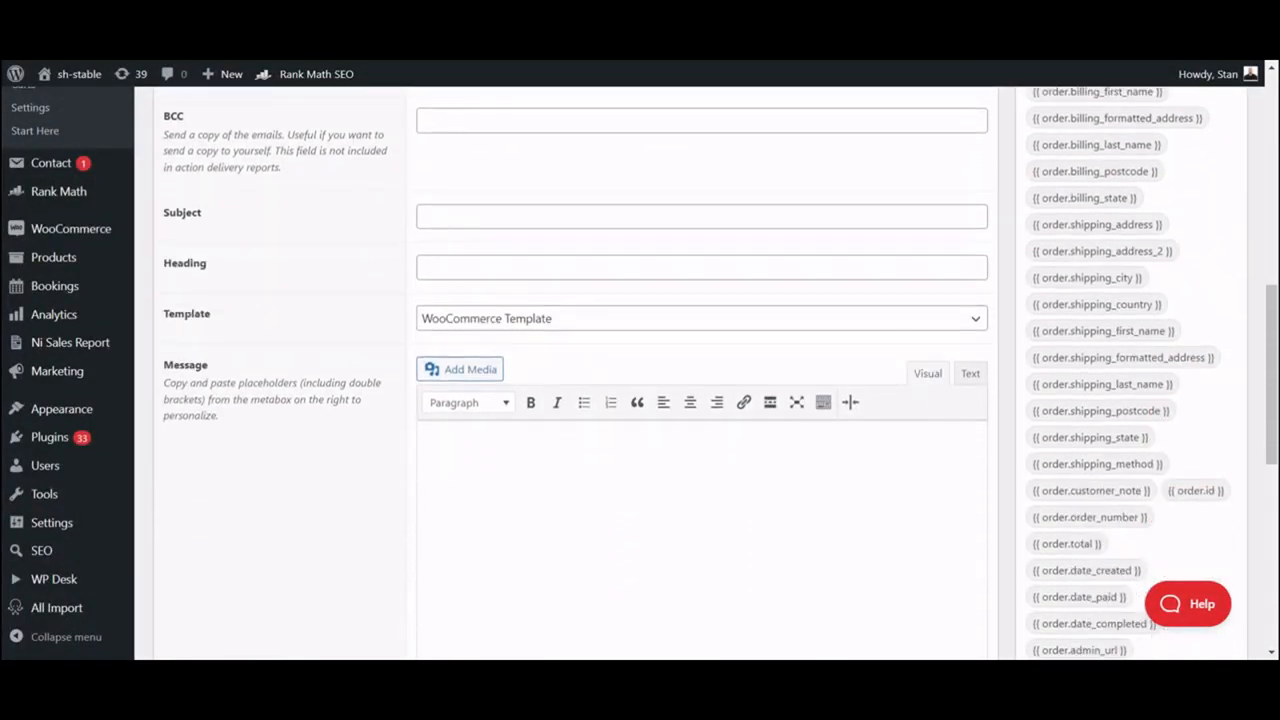
scroll("down", 3)
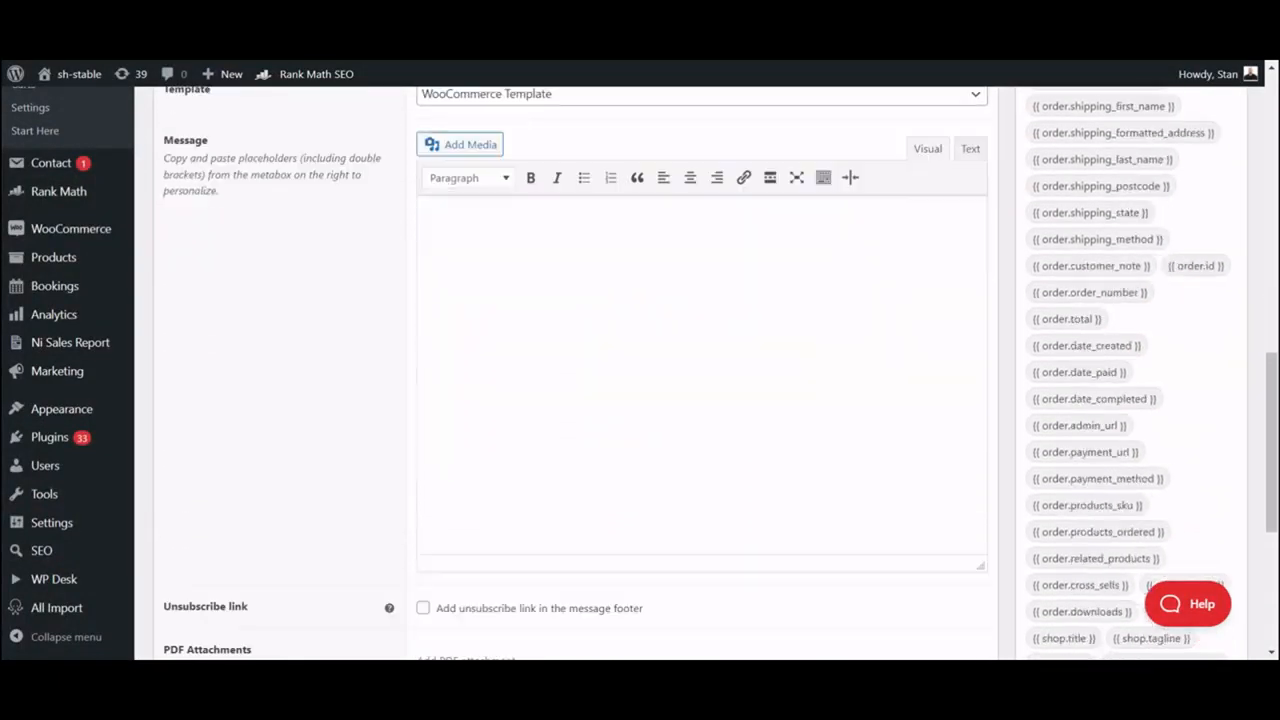
scroll("down", 3)
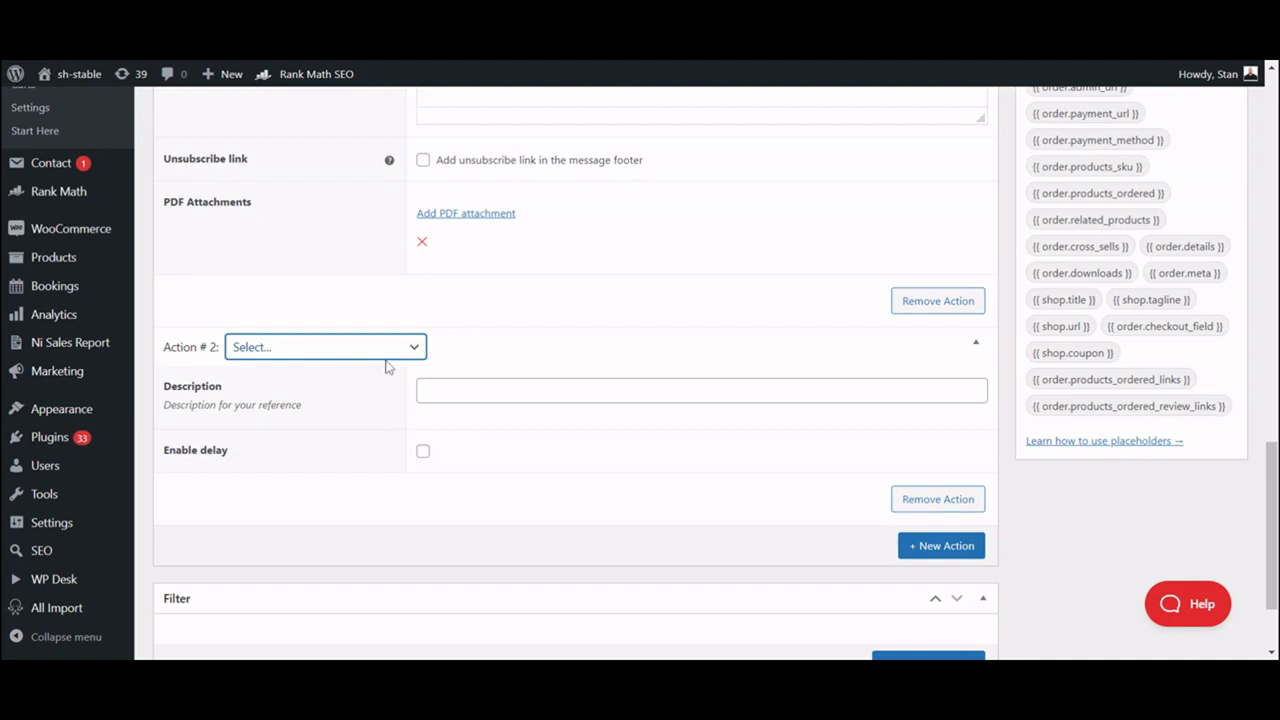
Make Action #2 a Send Email described 'Coupon' with delay enabled and amount 4
left_click(325, 347)
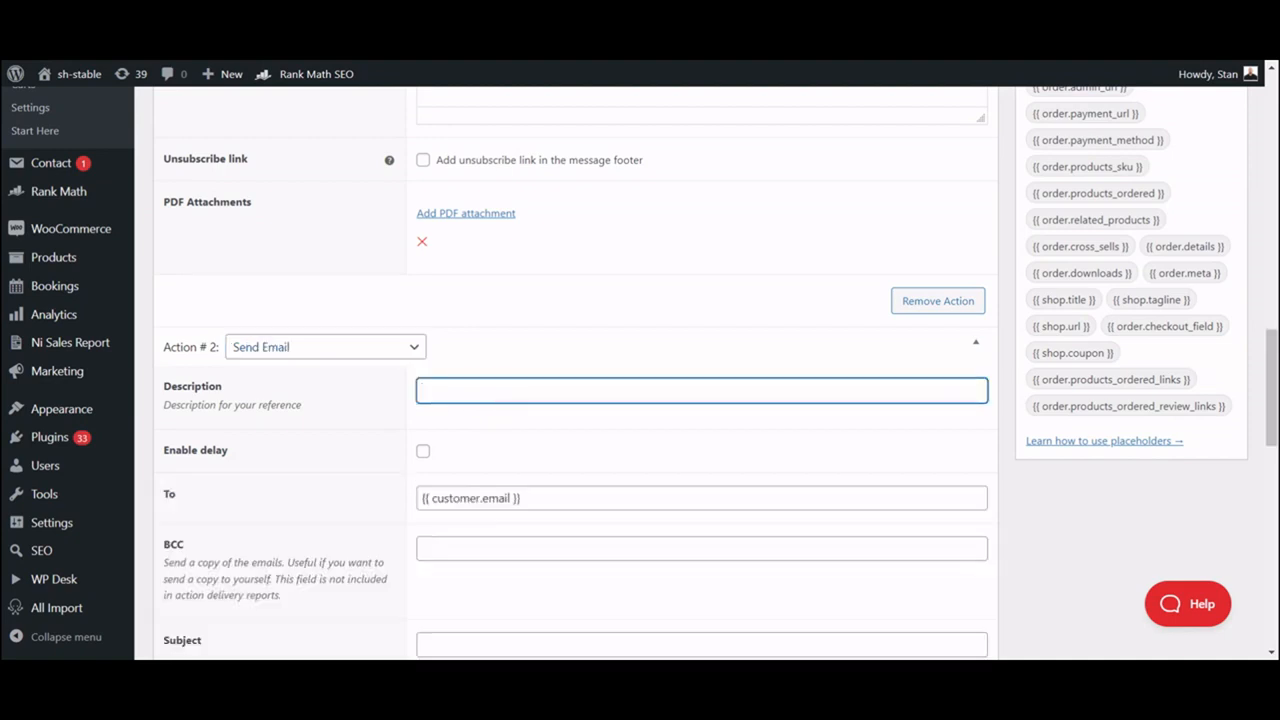
left_click(701, 390)
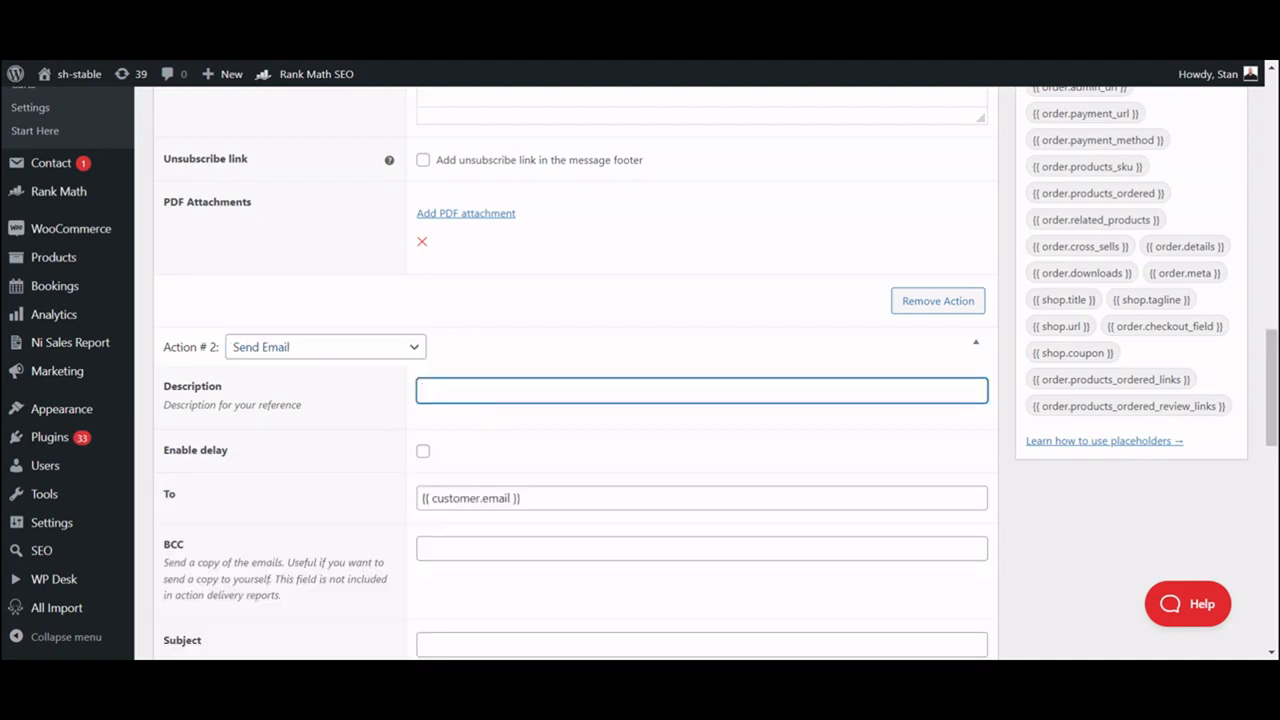
type("c")
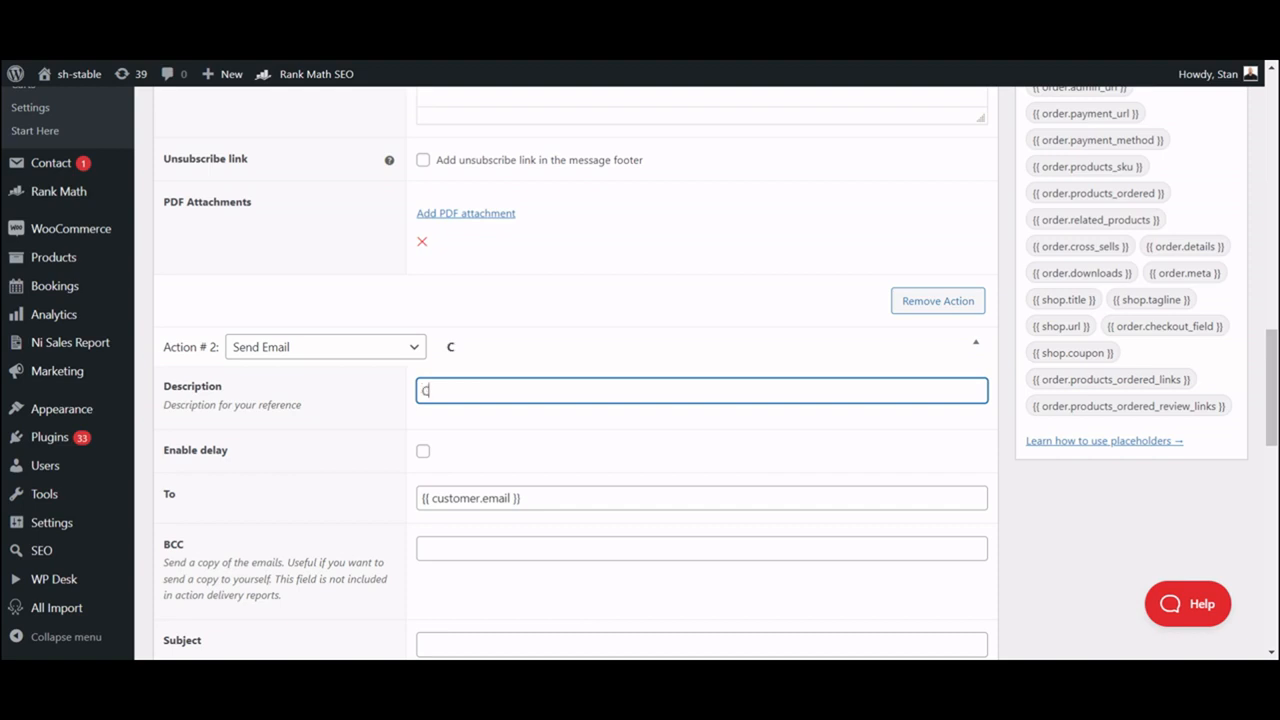
type("oupon")
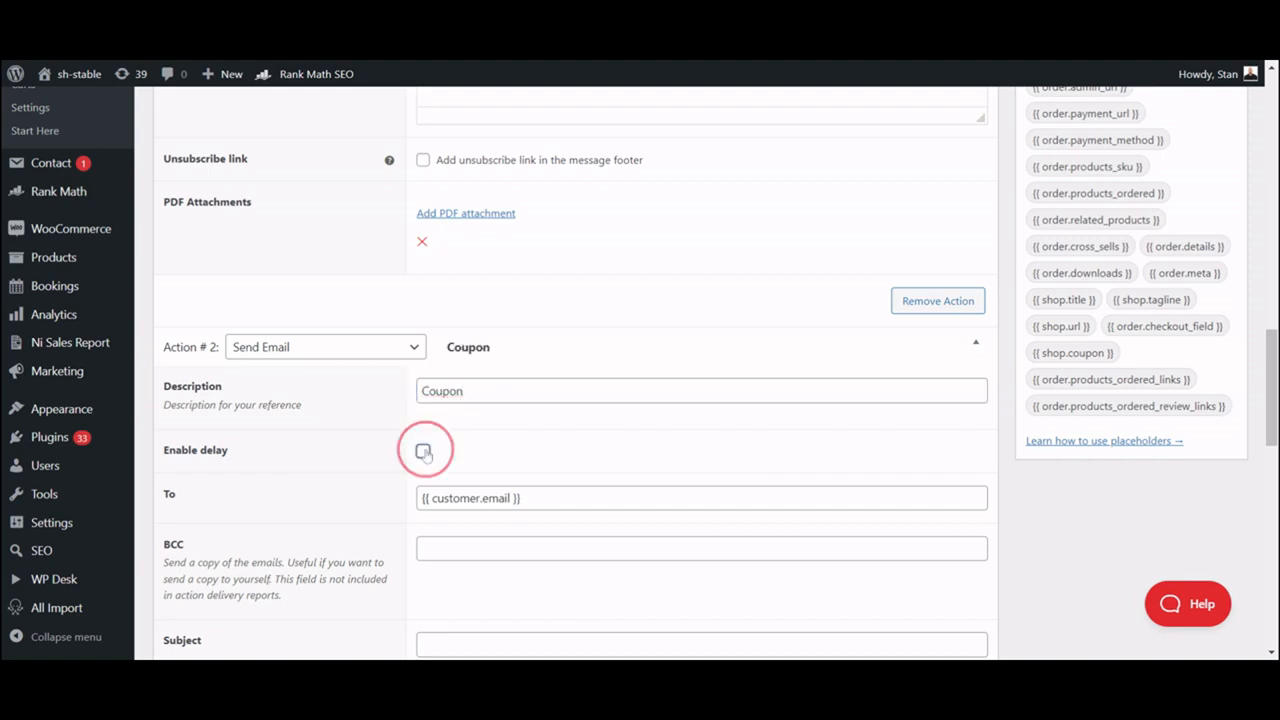
left_click(423, 451)
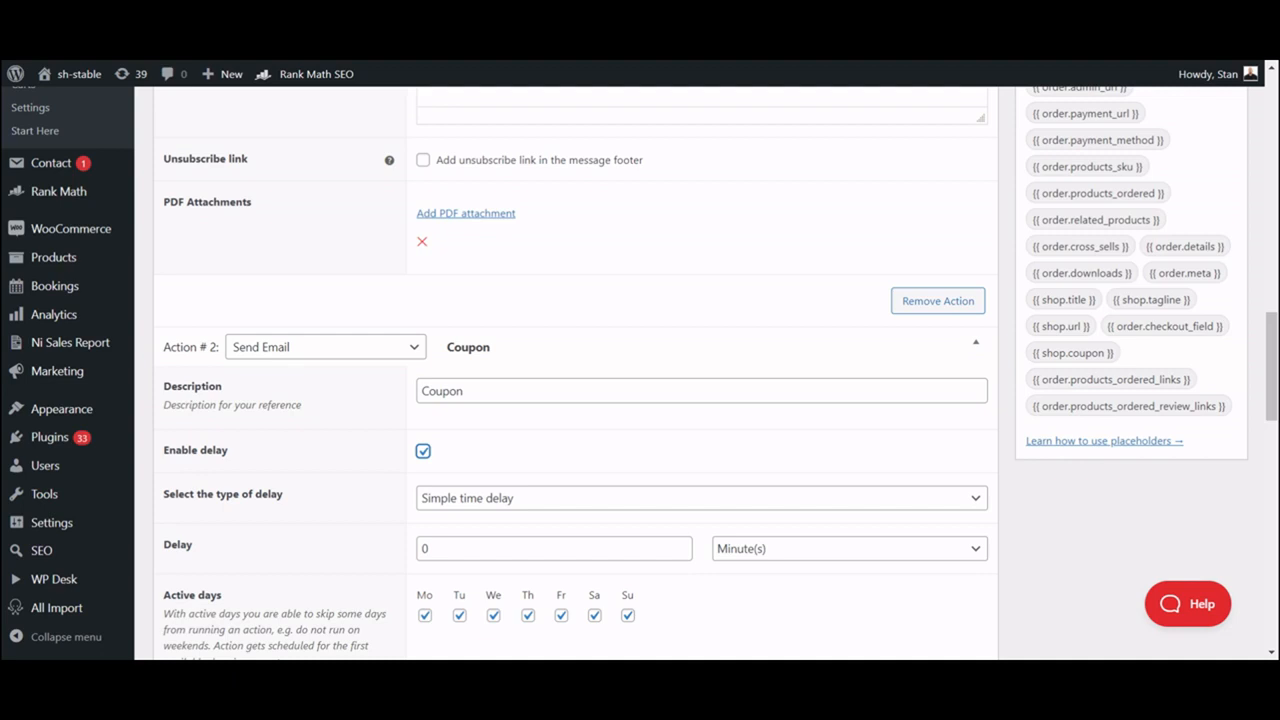
left_click(553, 548)
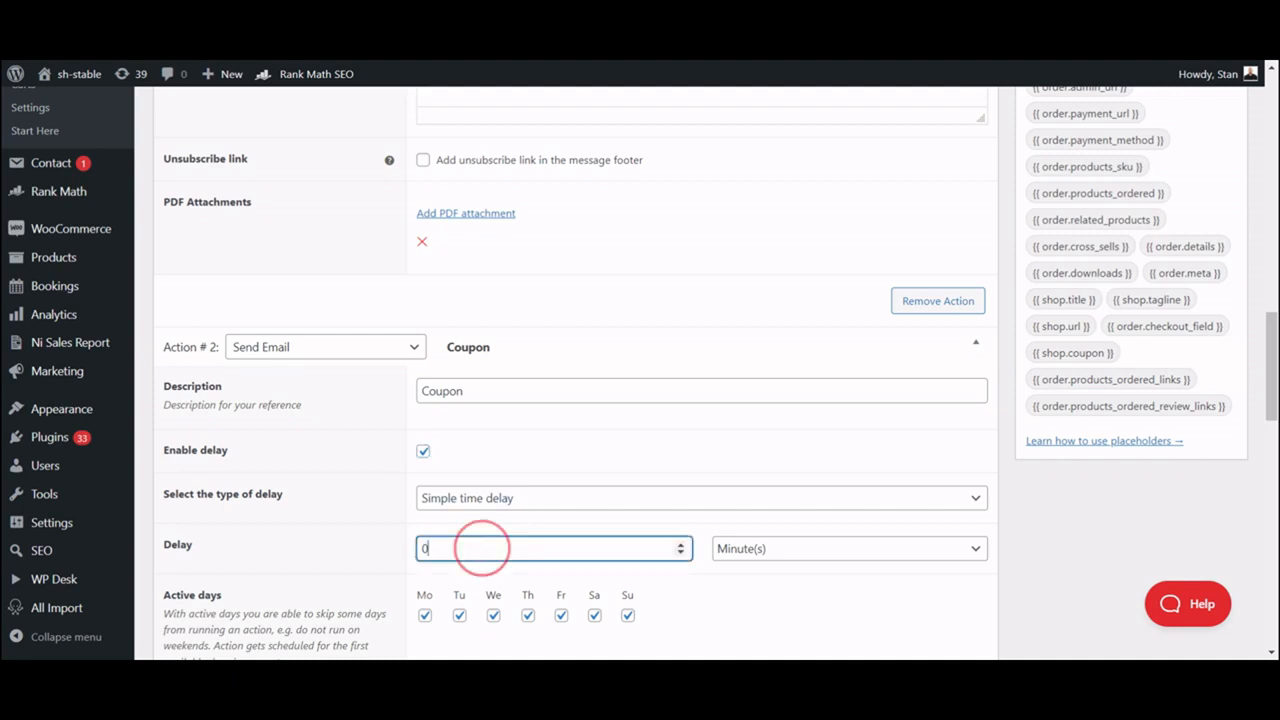
type("4")
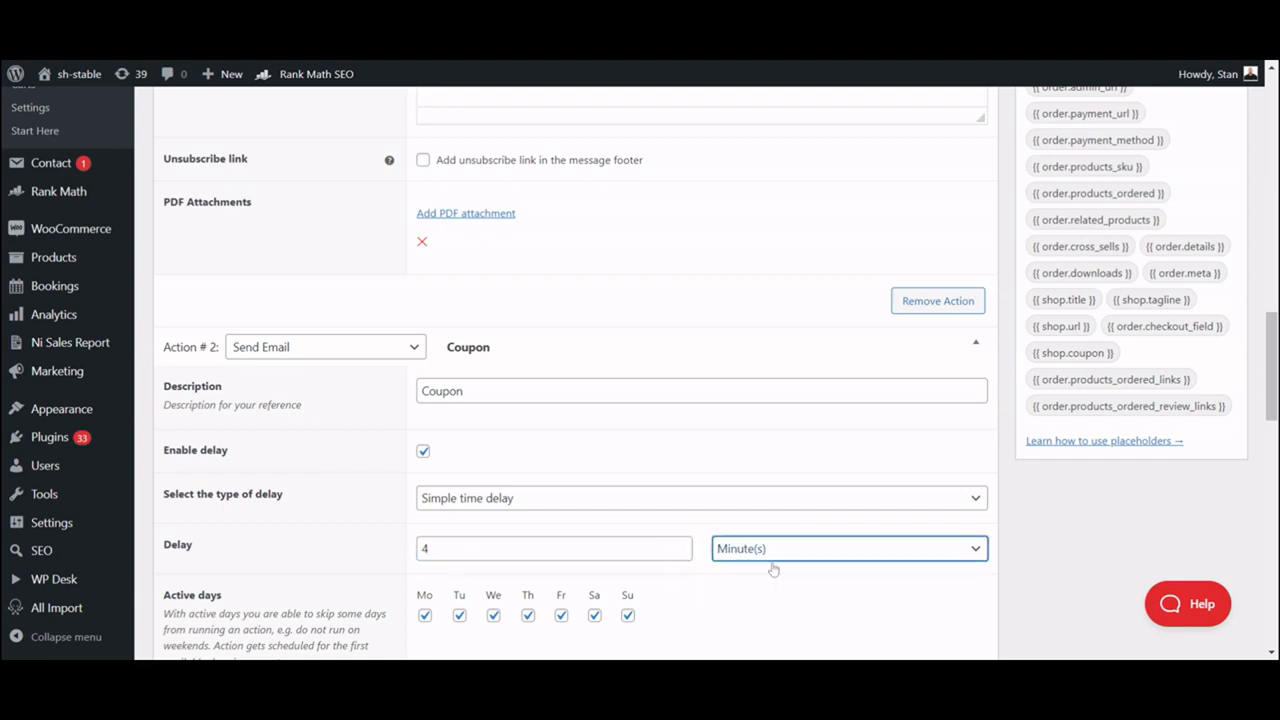
left_click(847, 548)
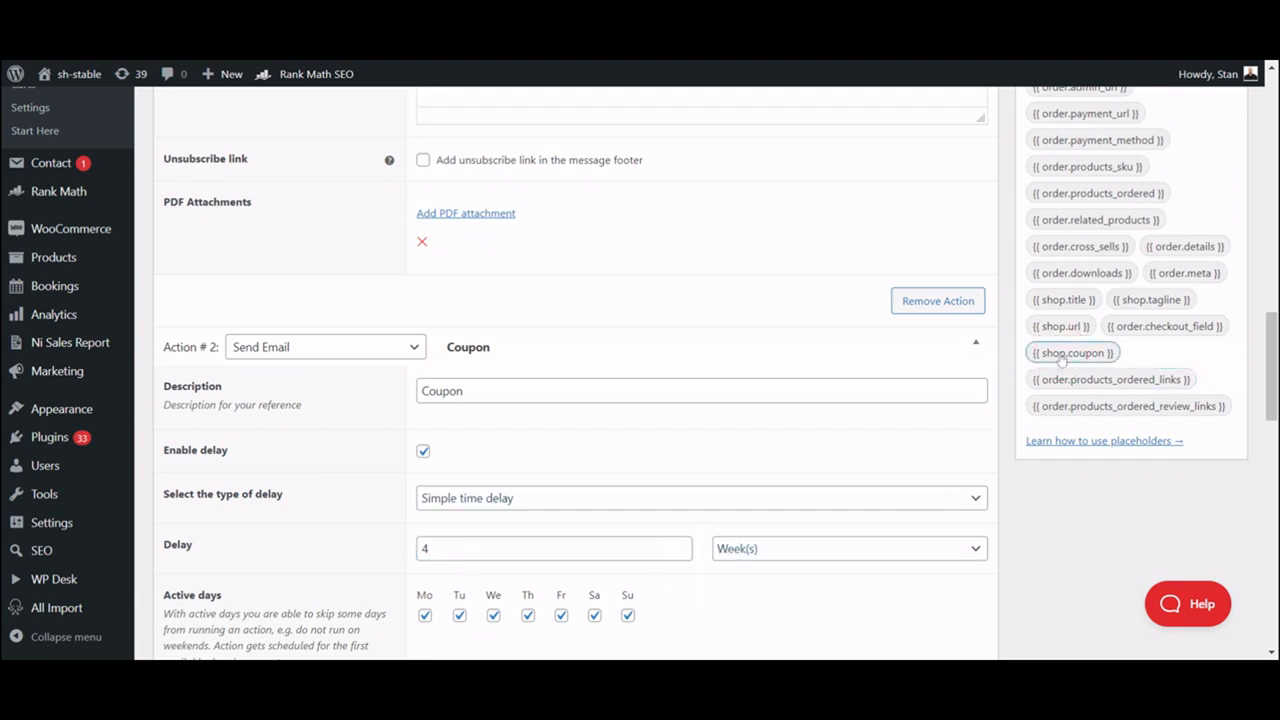
Copy the thankyou20 coupon placeholder and scroll down to the Coupon email's Message
left_click(1072, 352)
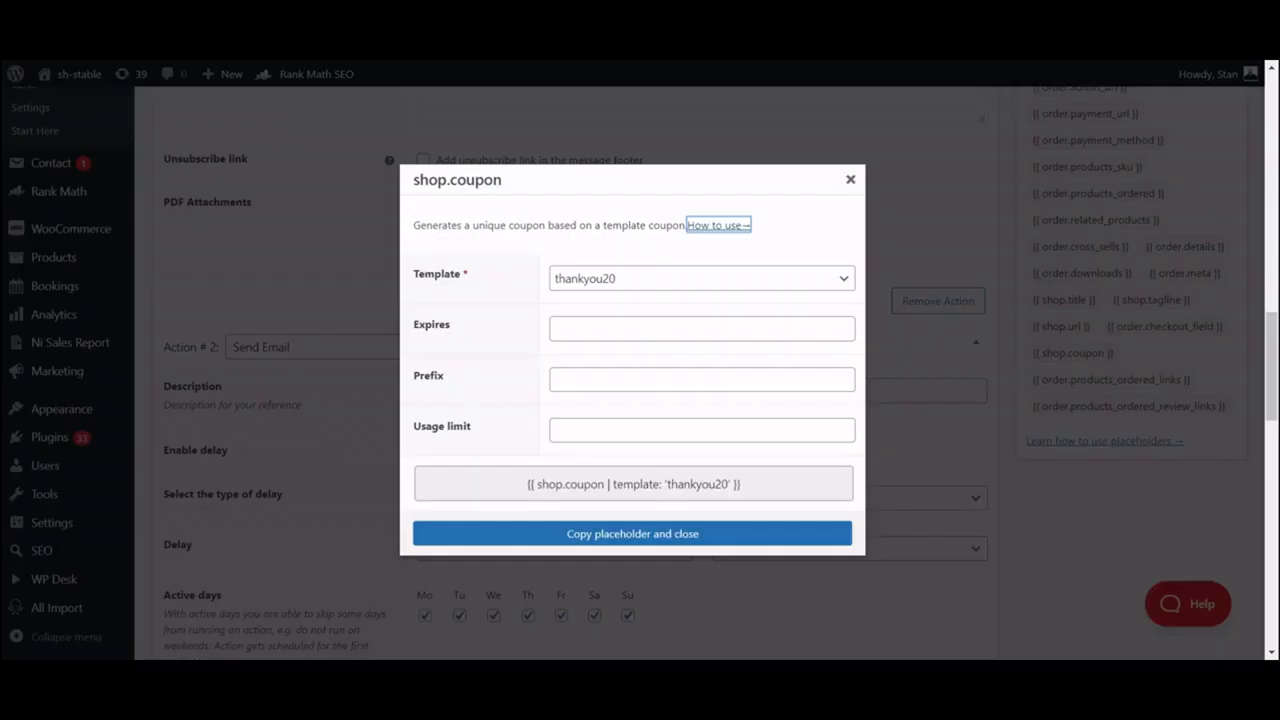
left_click(632, 533)
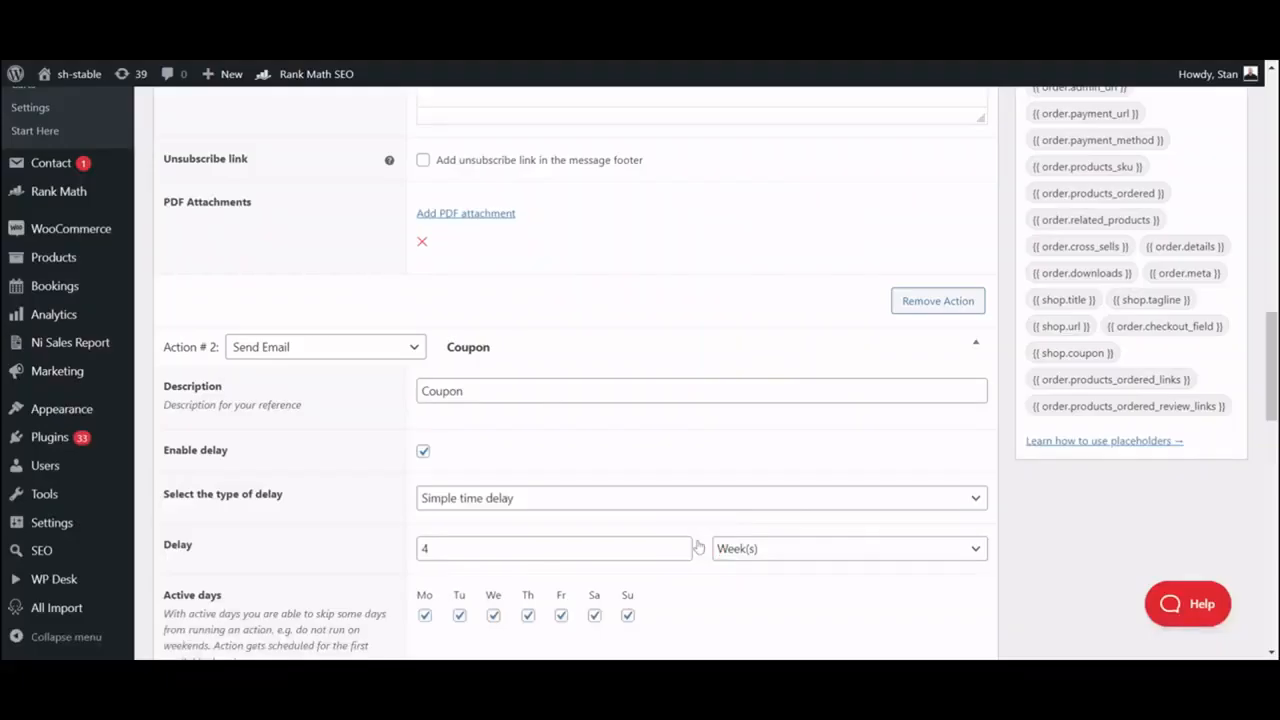
scroll("down", 3)
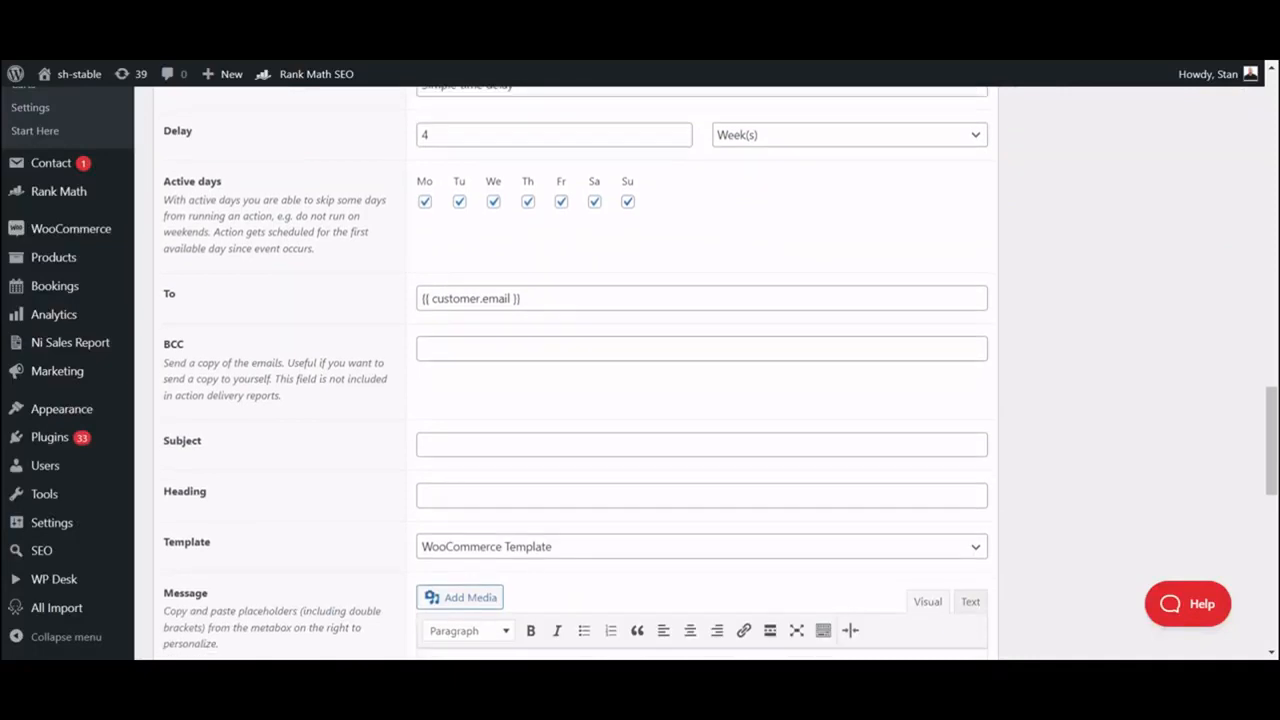
scroll("down", 3)
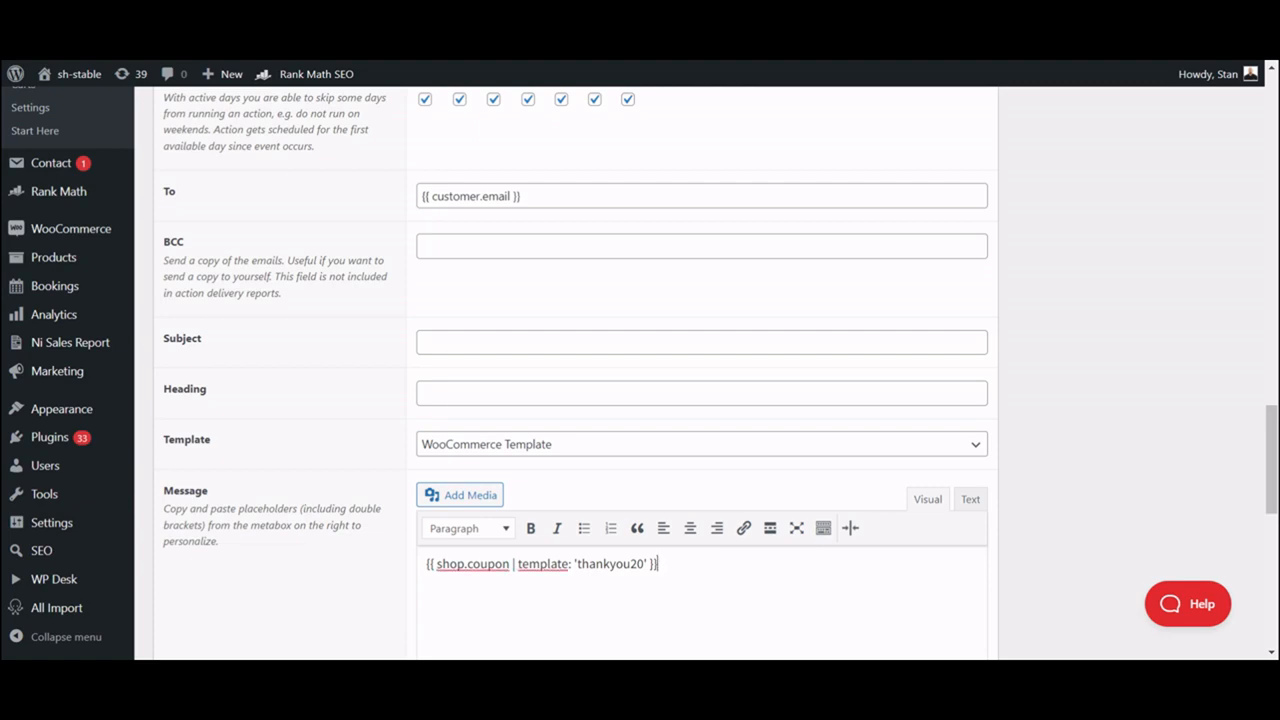
scroll("down", 3)
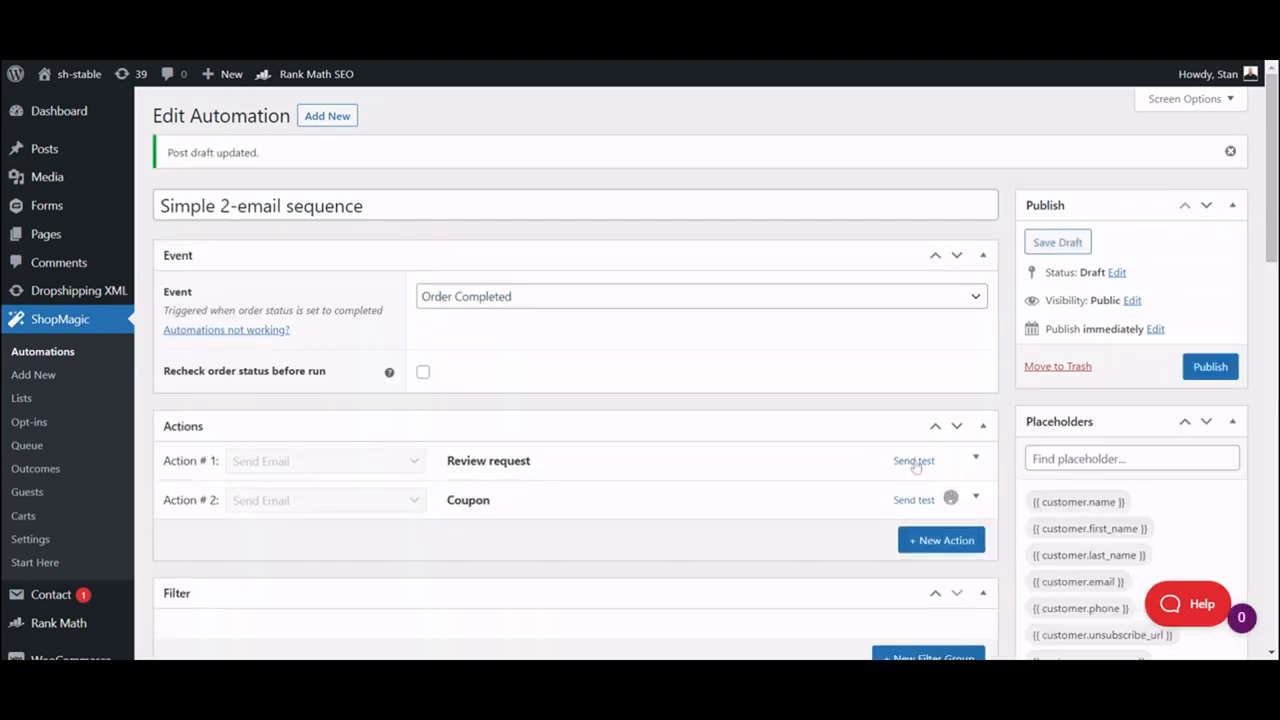
Open a test send for the Review request email, then dismiss it without sending
left_click(913, 460)
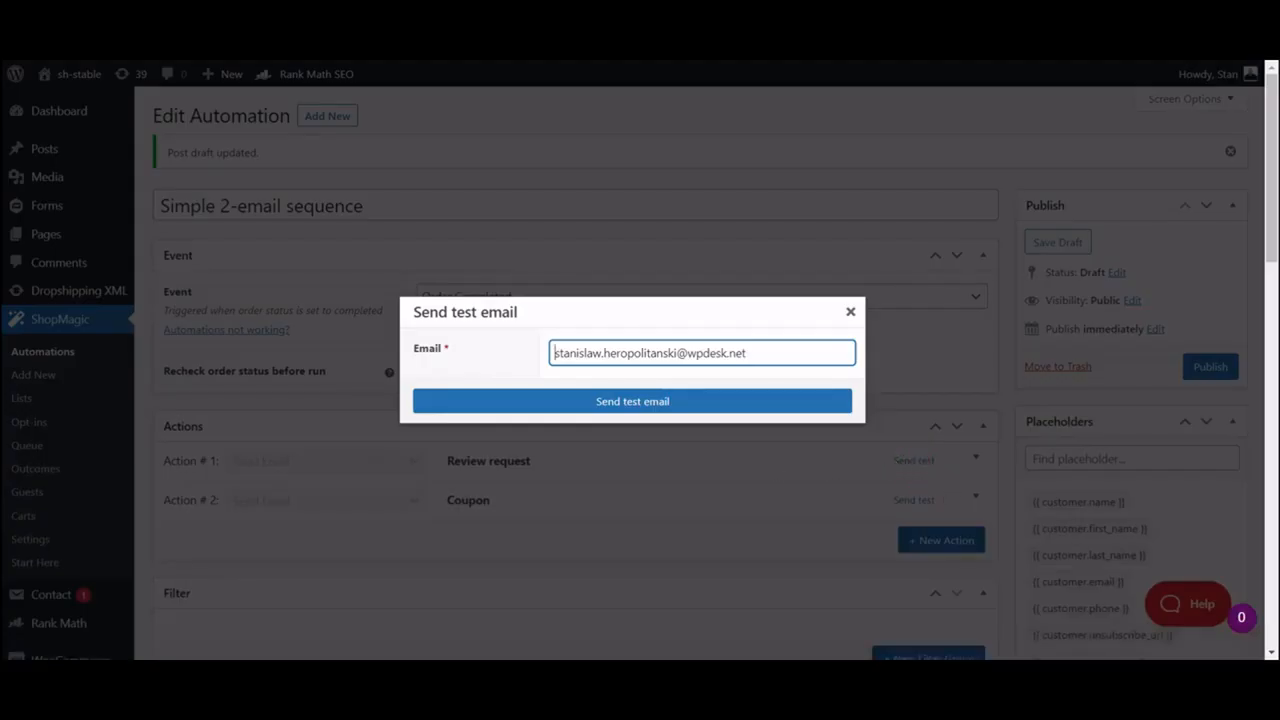
mouse_move(851, 315)
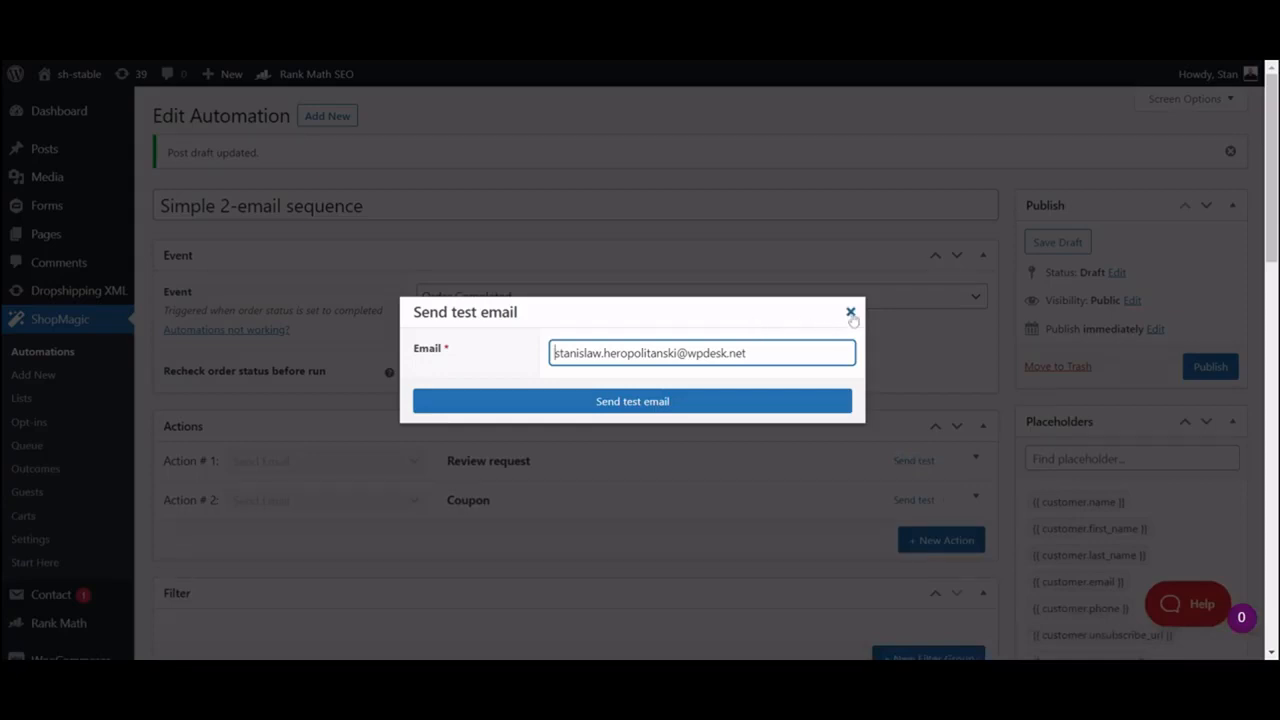
left_click(850, 312)
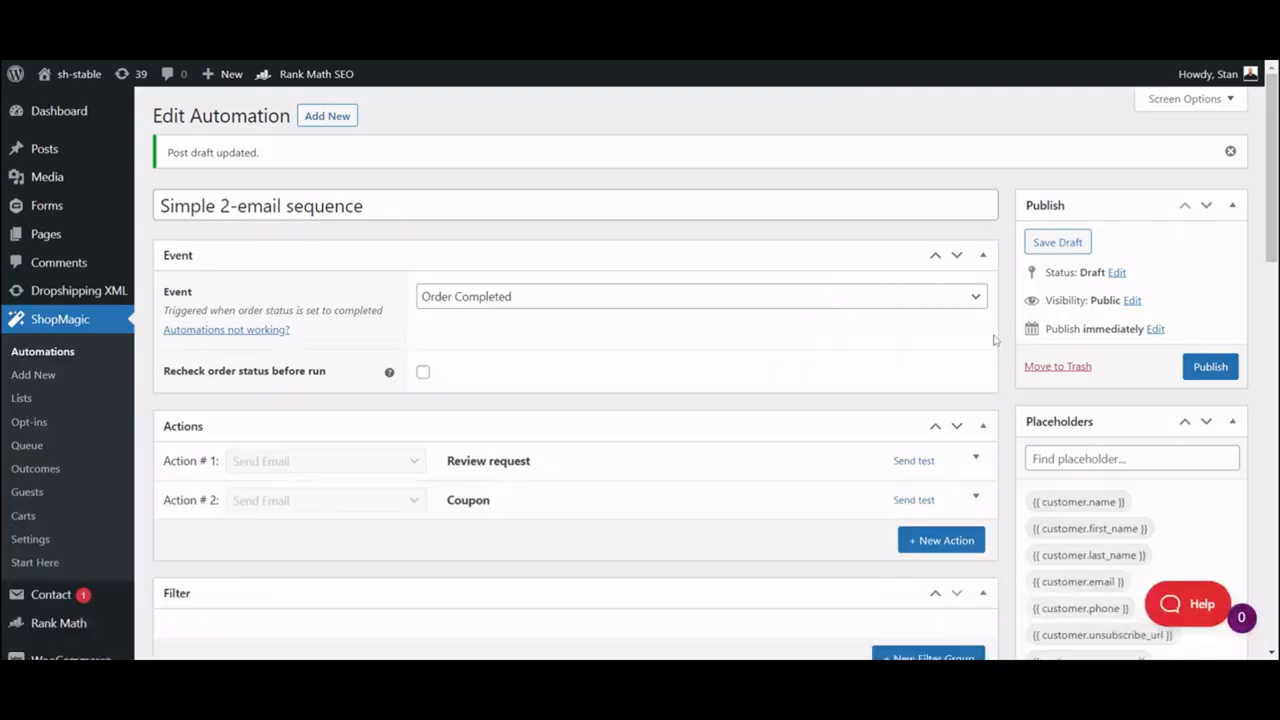